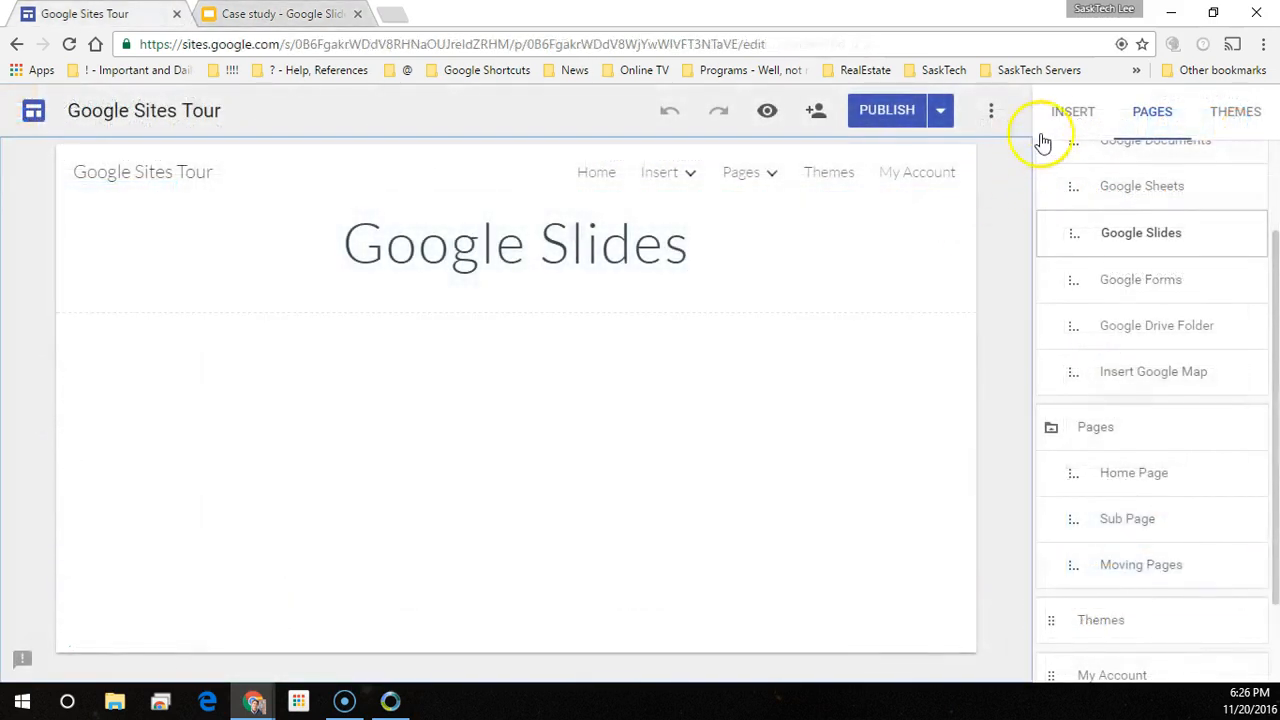
- From the Insert panel's Google Docs group, choose Slides to pick a presentation
click(1072, 111)
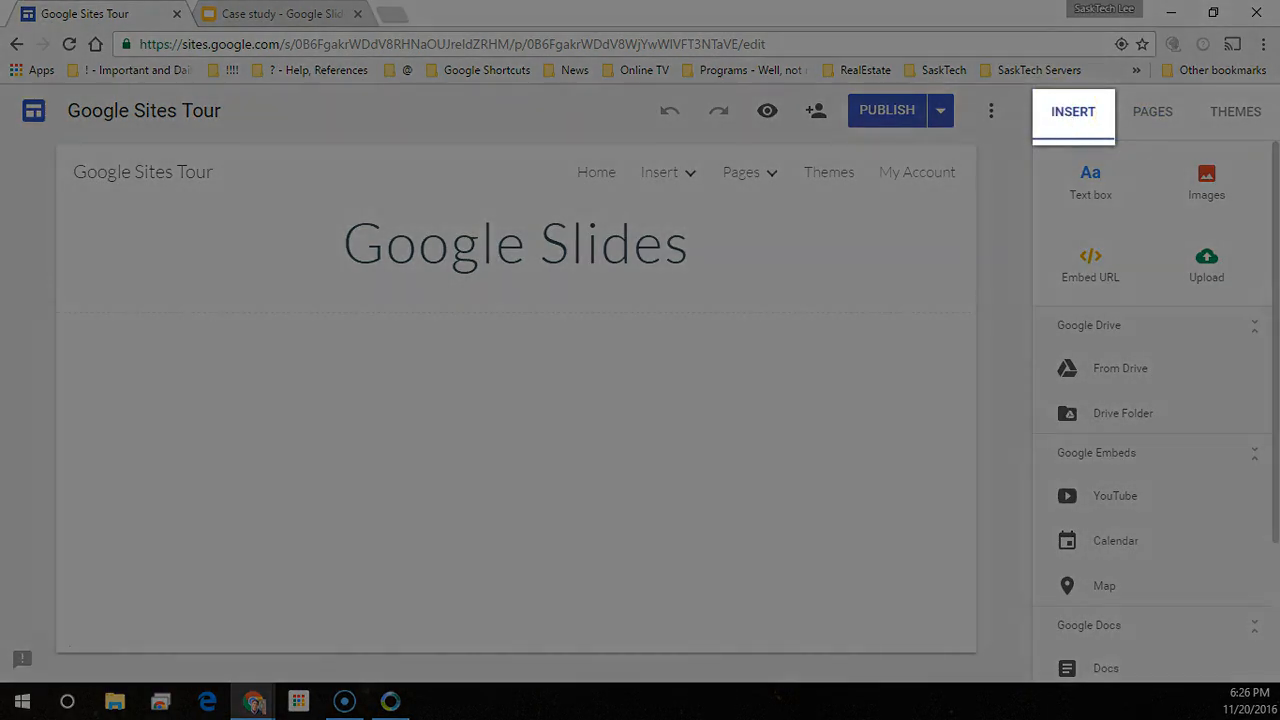
mouse_move(1072, 111)
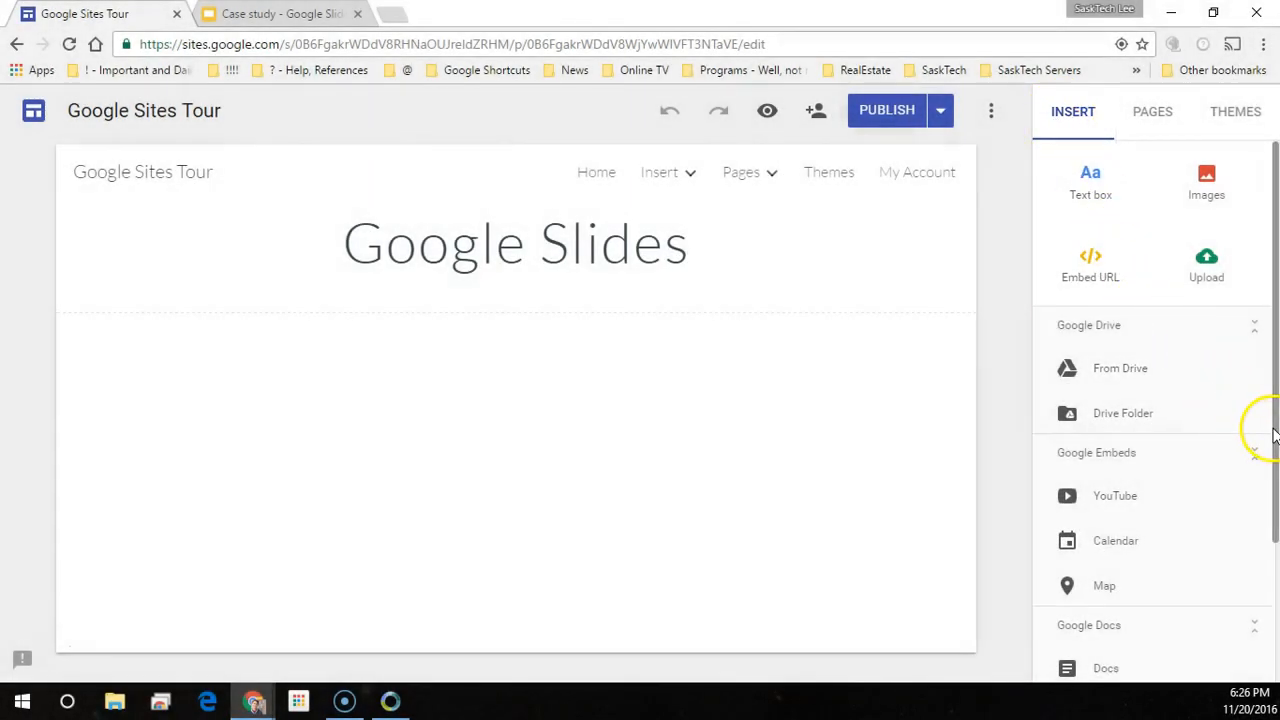
scroll(down, 3)
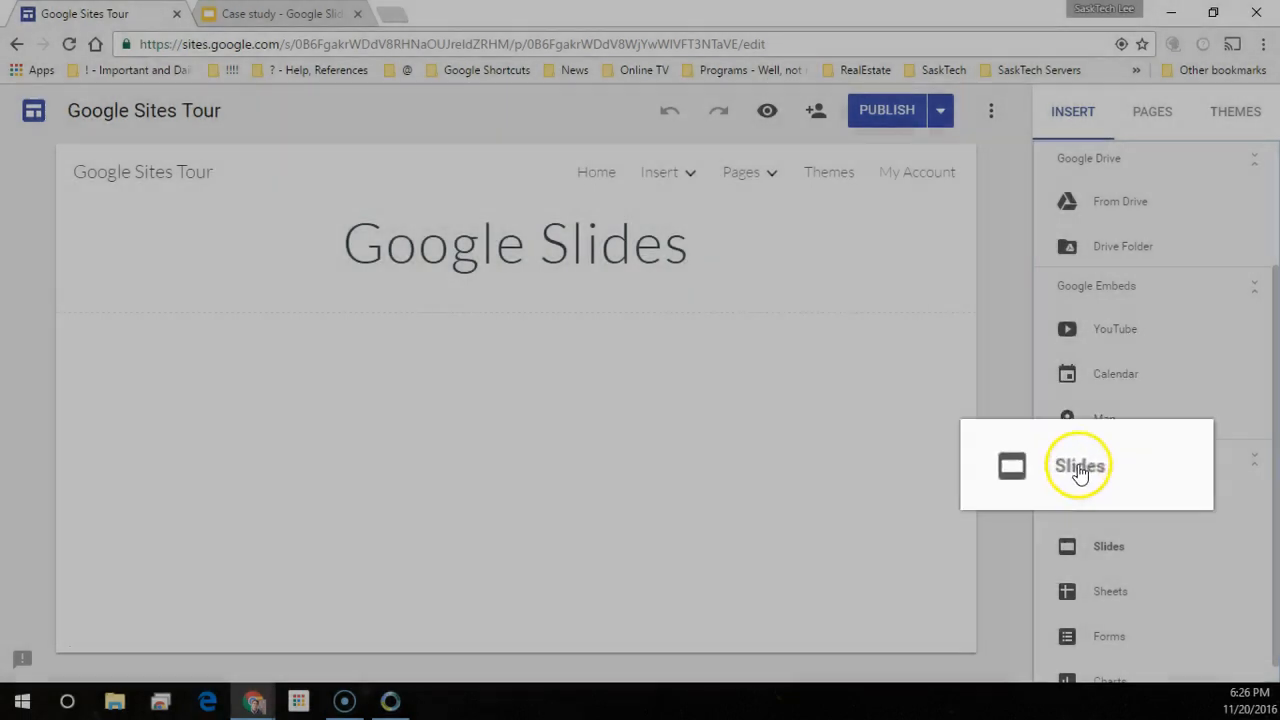
click(1078, 465)
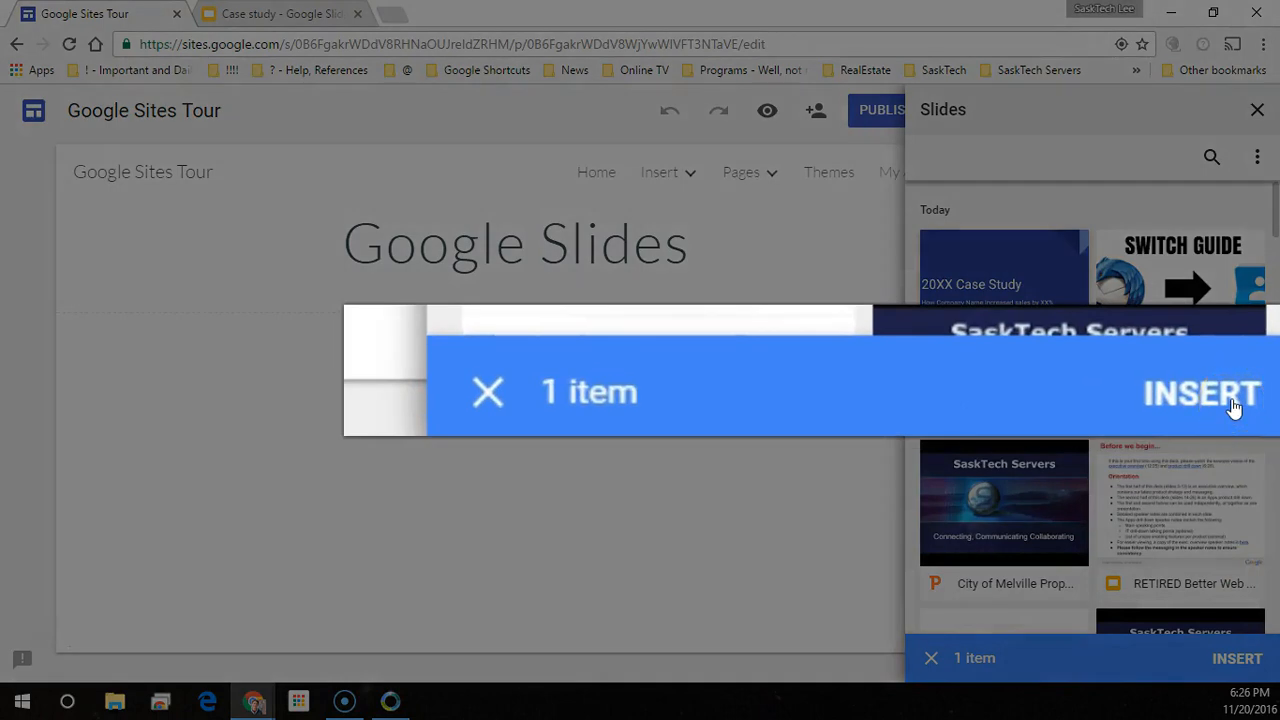
- Insert the Case study presentation onto the Google Slides page
click(488, 392)
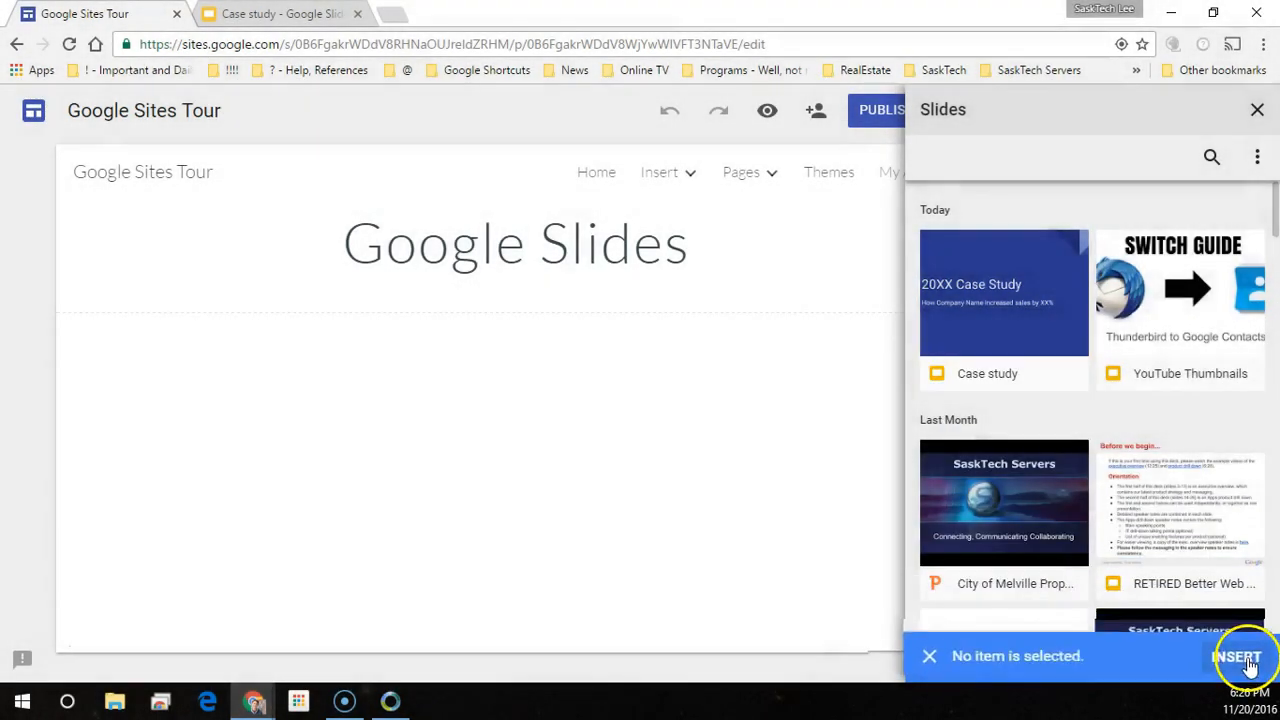
click(1003, 292)
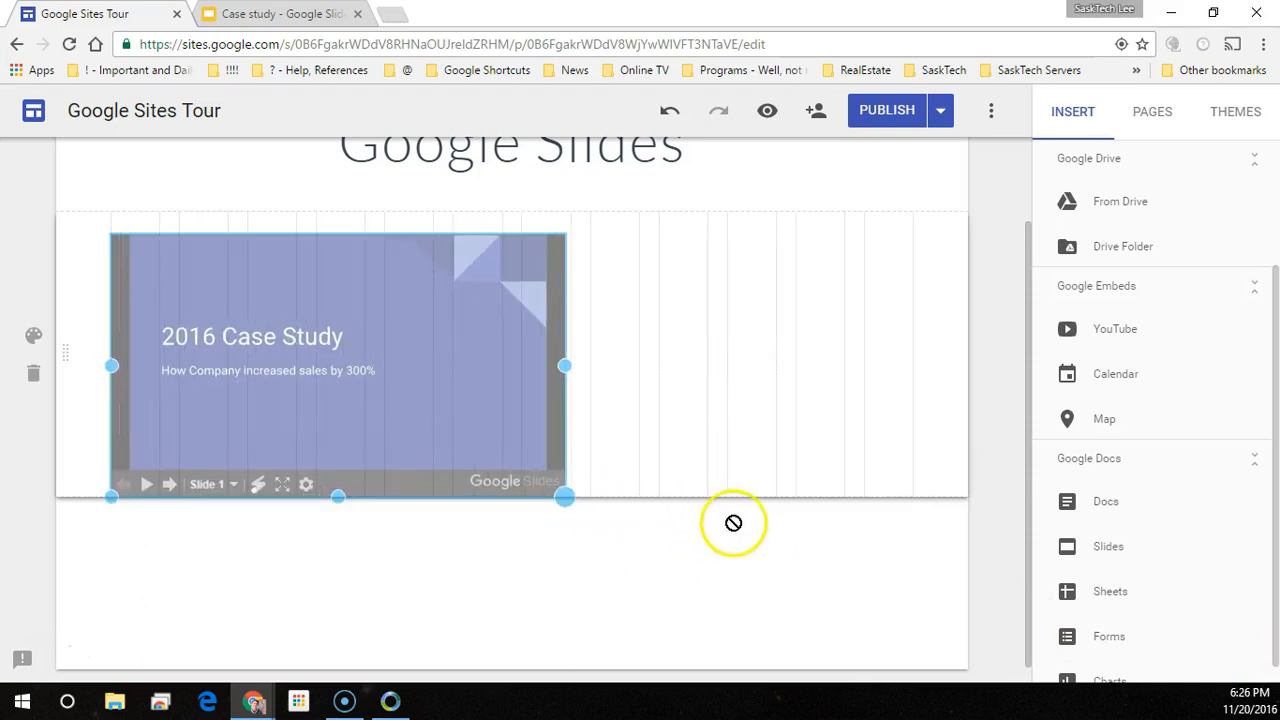
- Drag the slideshow's corner handle so it fills the section, then deselect it
drag(564, 366, 860, 384)
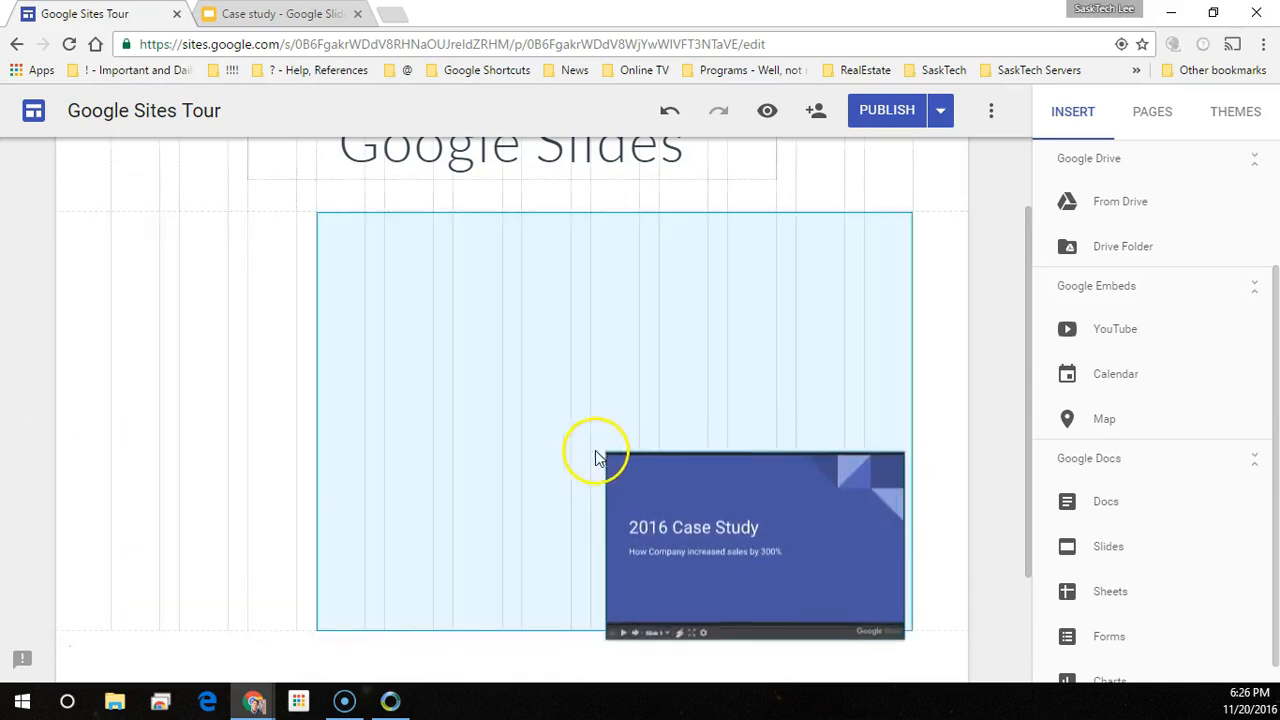
click(755, 540)
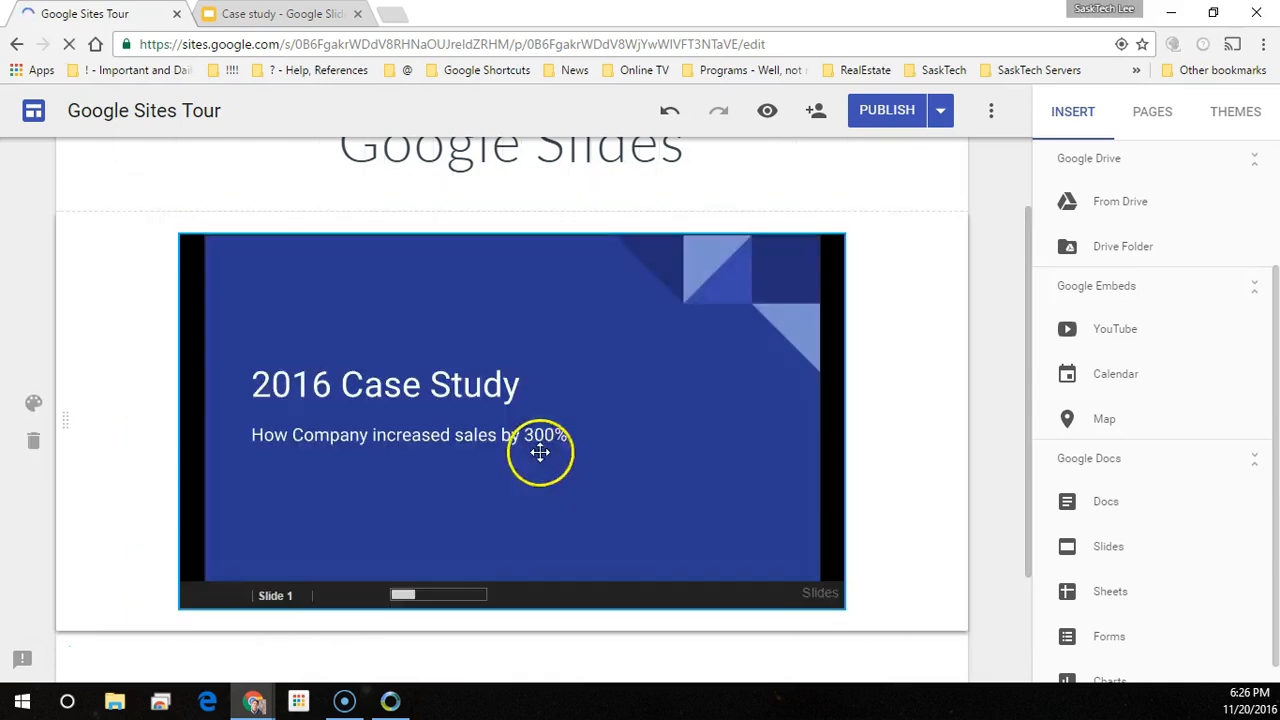
mouse_move(955, 472)
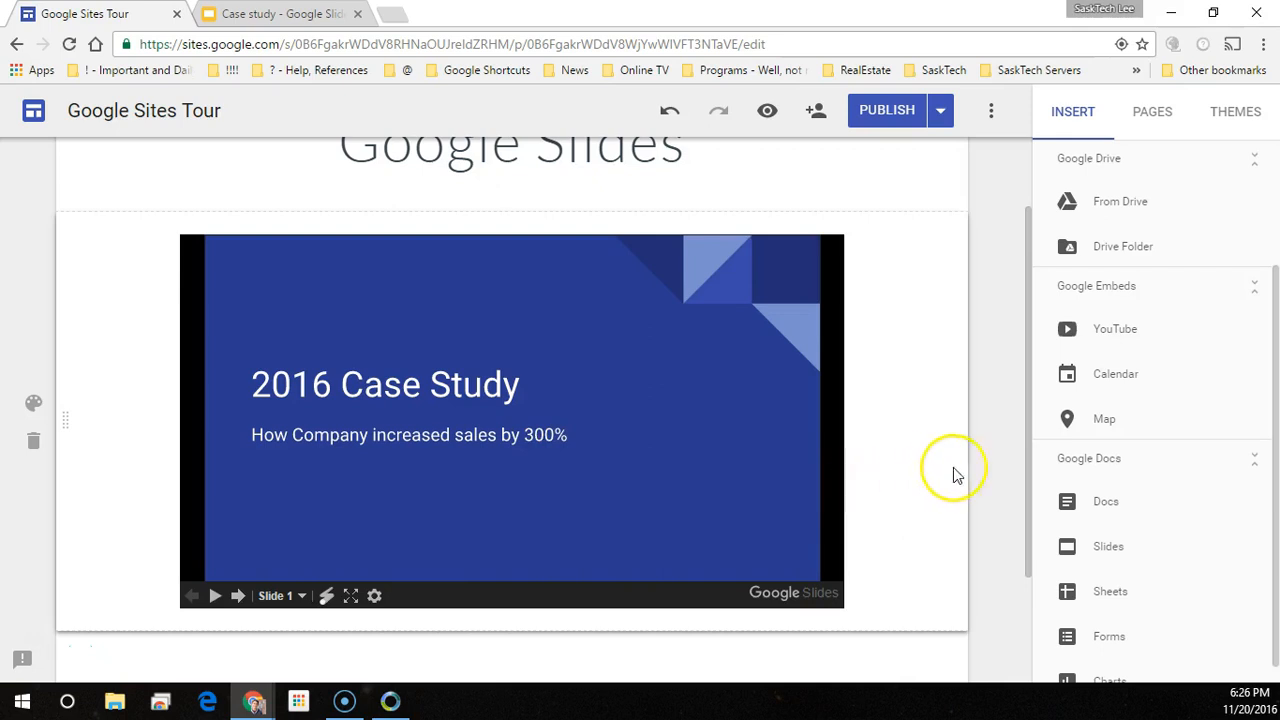
- Select the embedded Case study slideshow and bring up its Presentation Settings
click(510, 420)
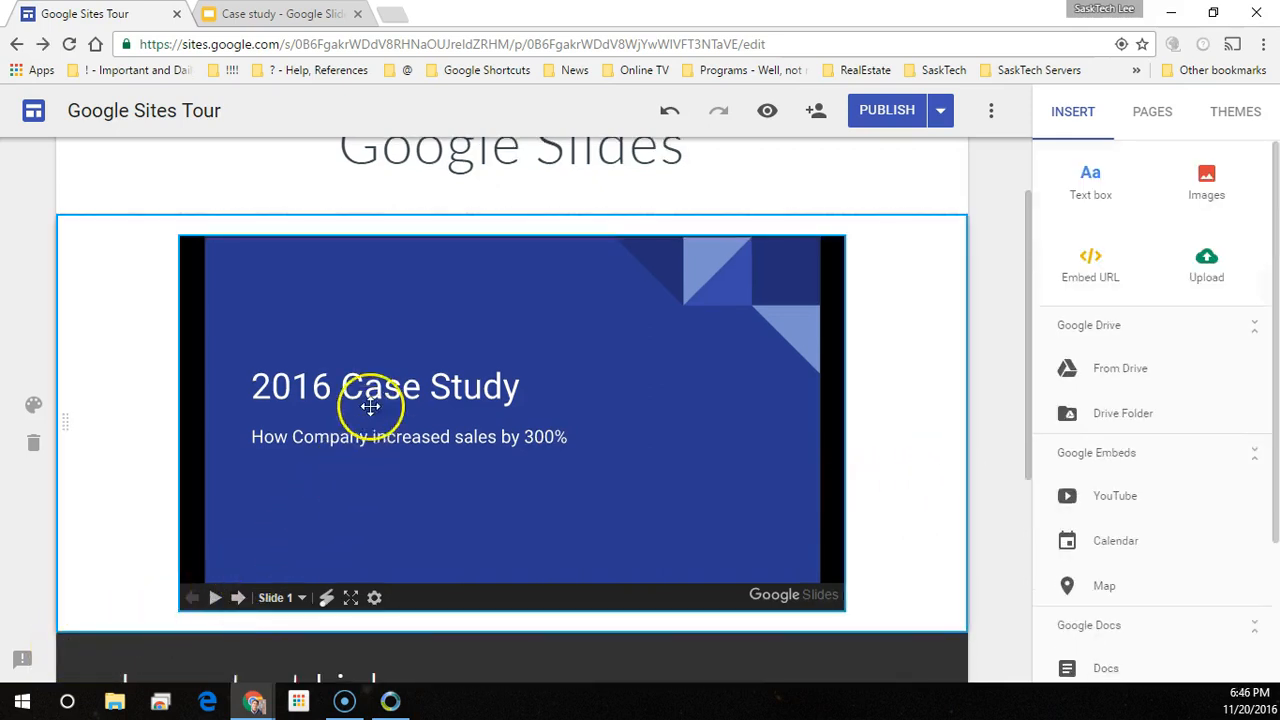
click(371, 407)
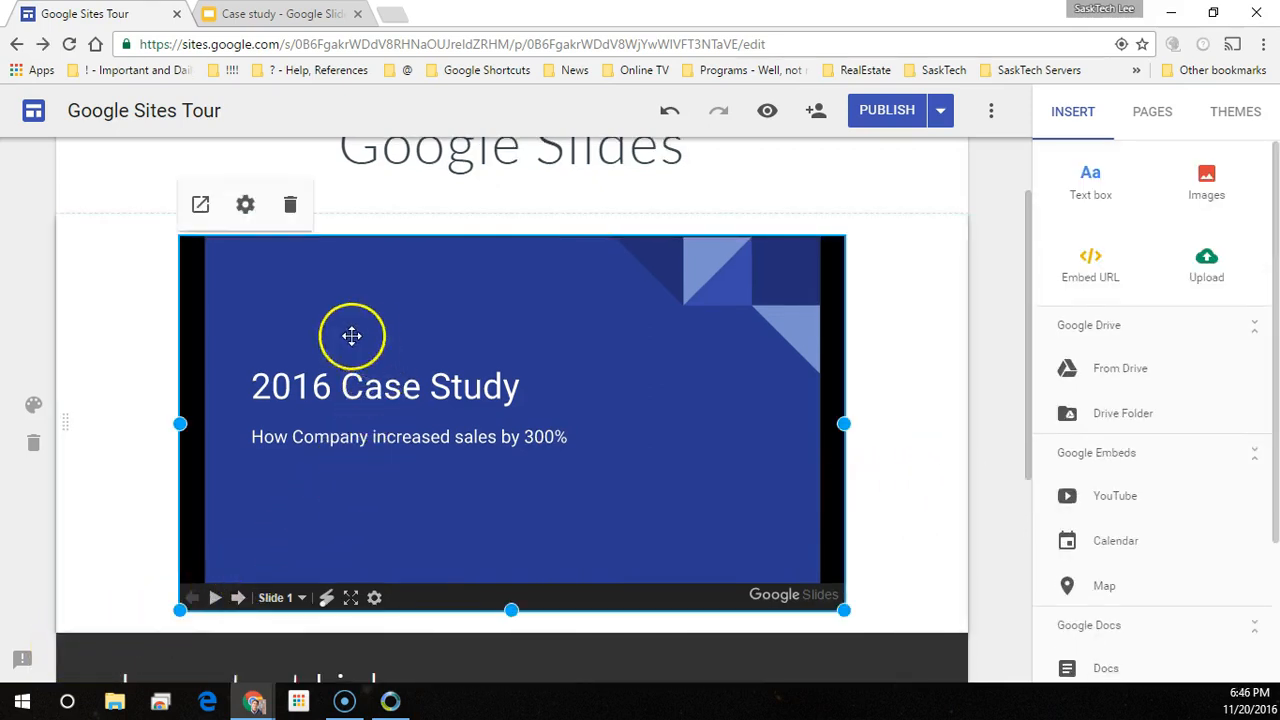
mouse_move(200, 205)
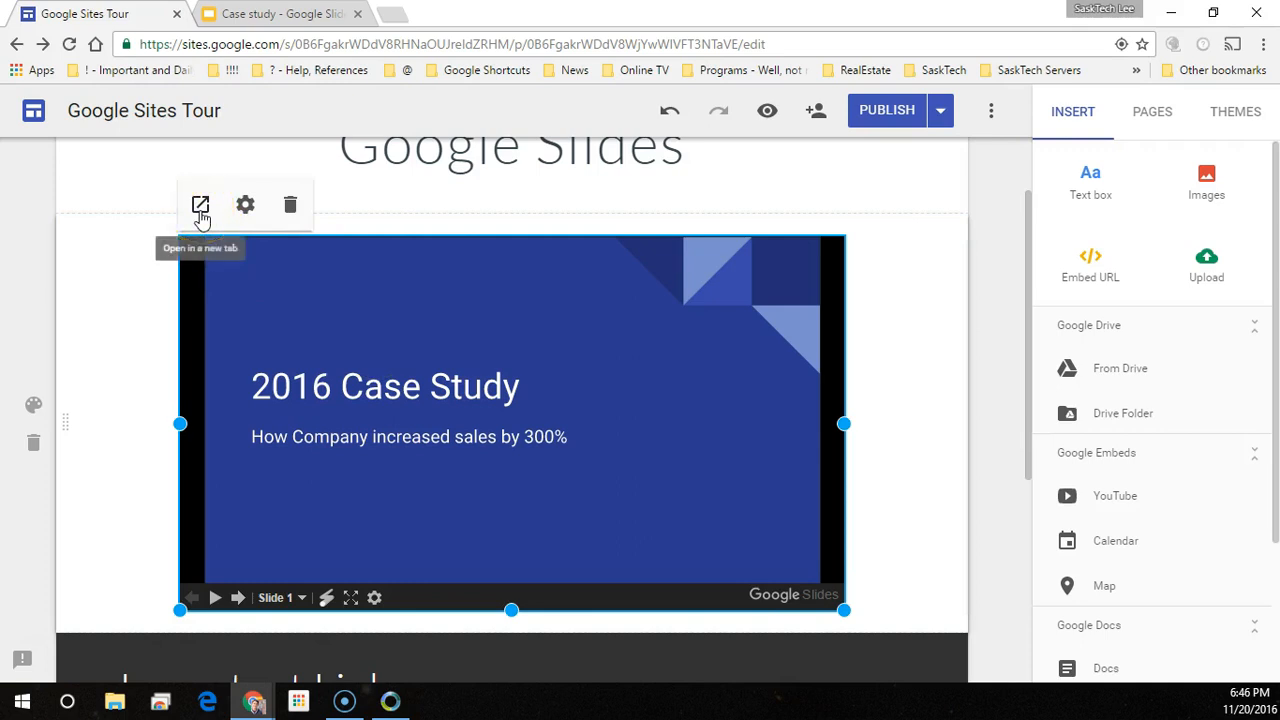
click(245, 205)
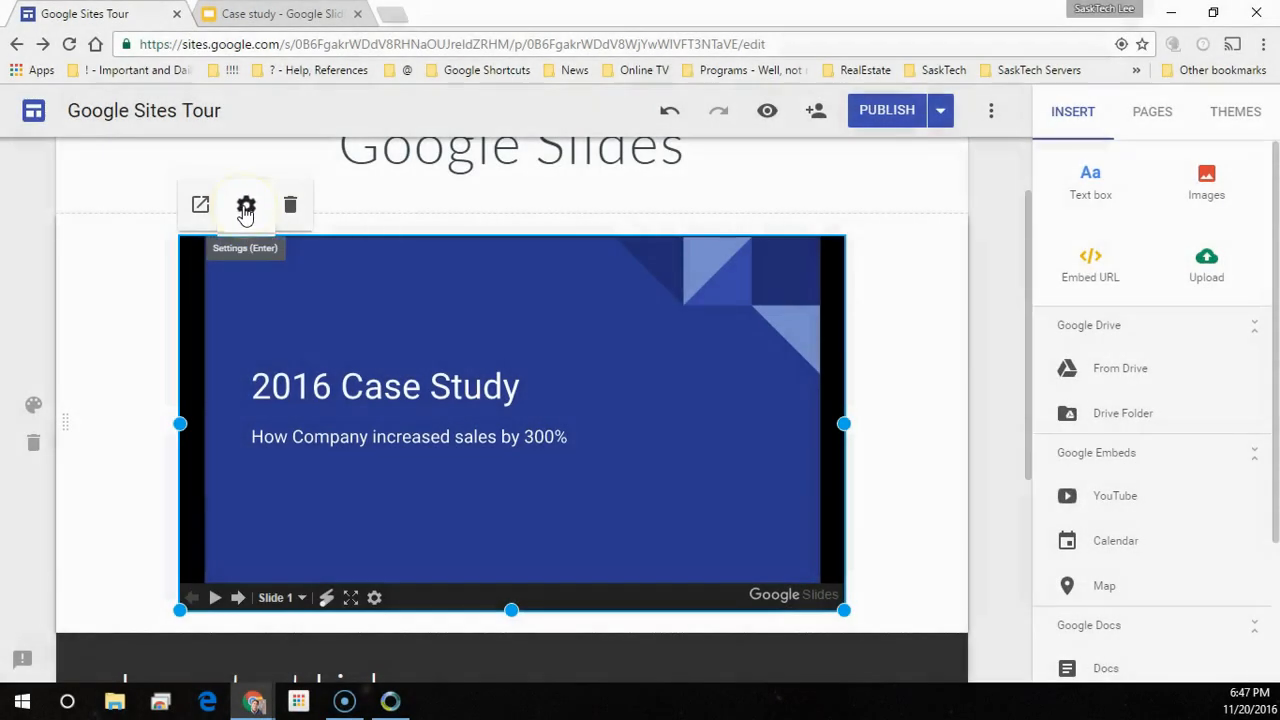
click(245, 205)
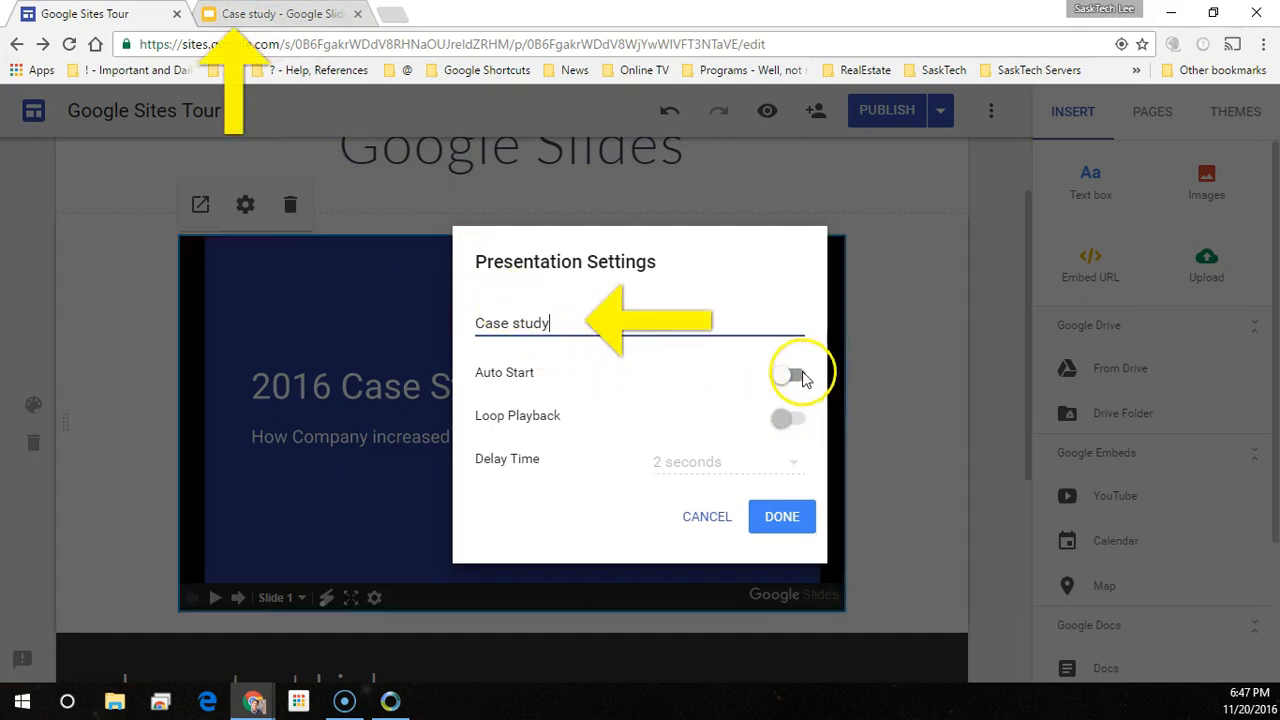
- Enable Auto Start, set the delay to 10 seconds instead of 5, and apply the settings
click(788, 374)
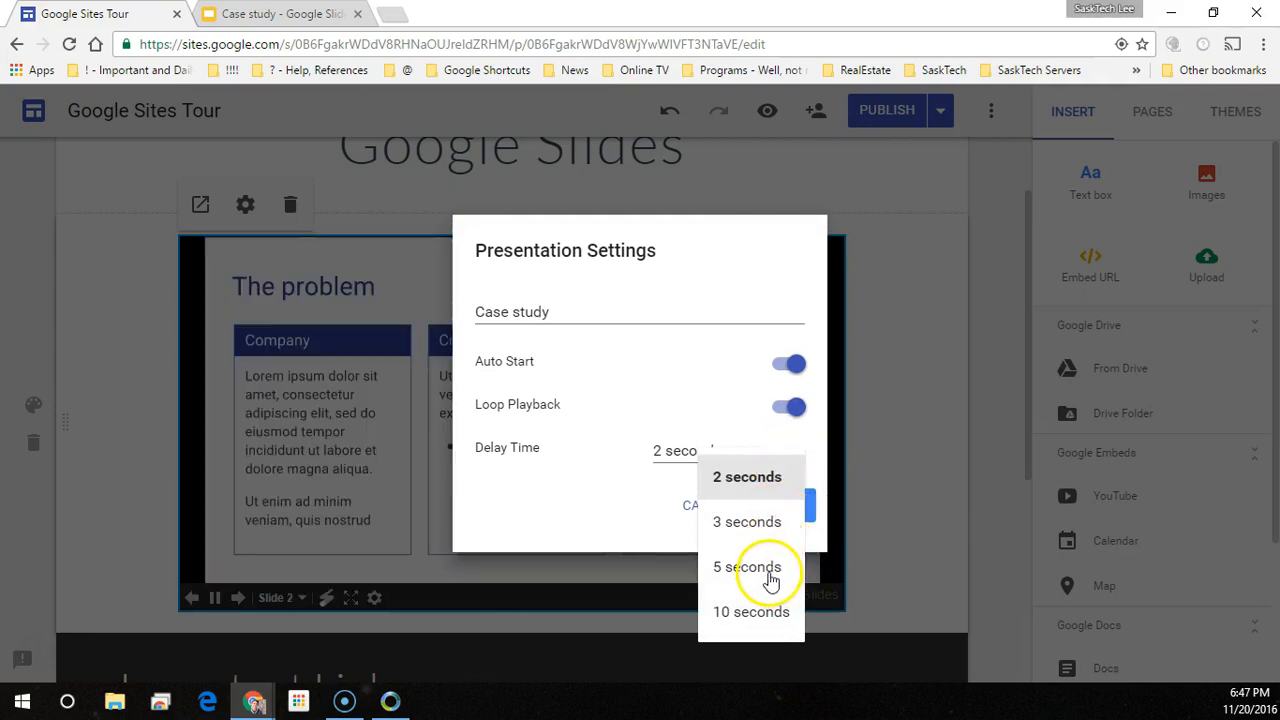
click(746, 567)
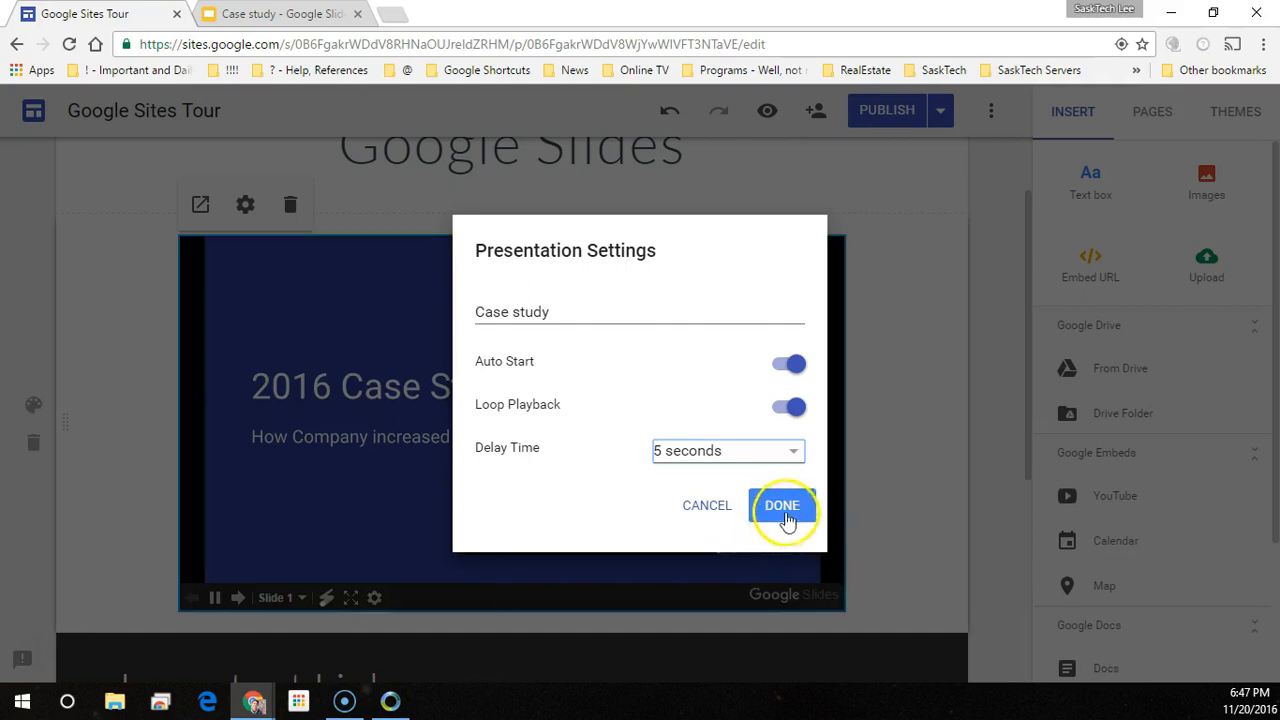
click(727, 450)
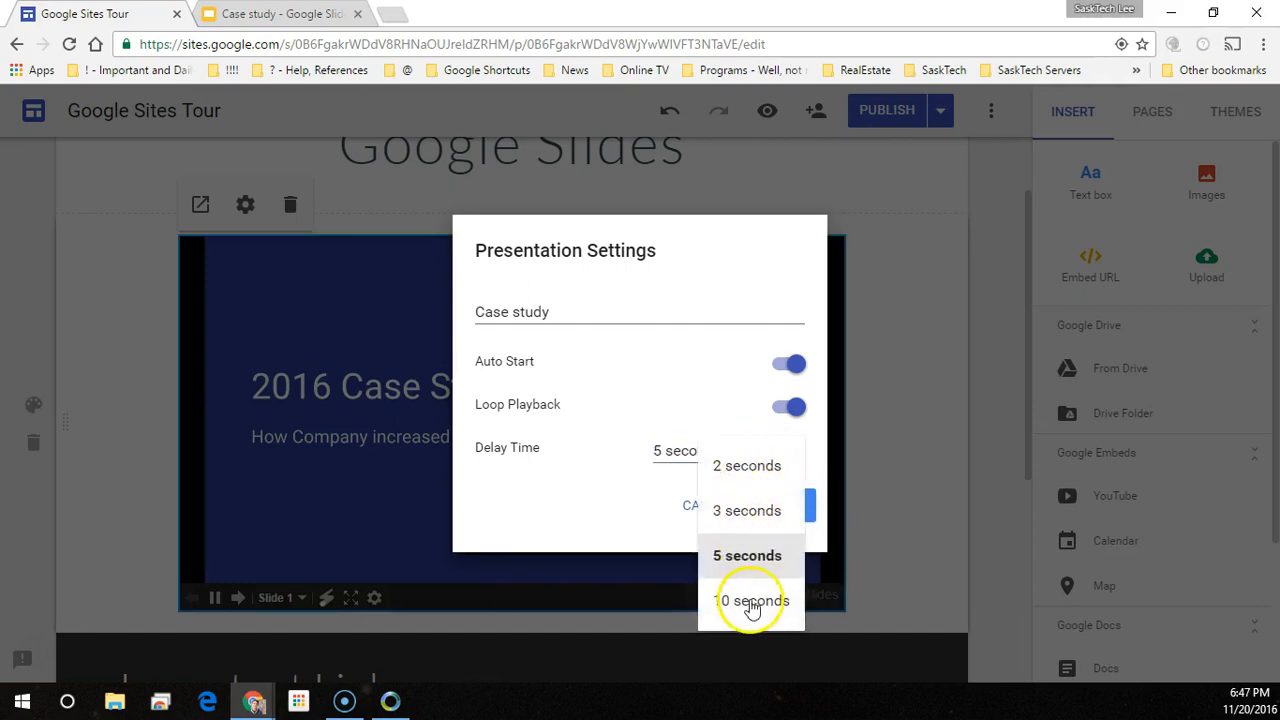
click(753, 600)
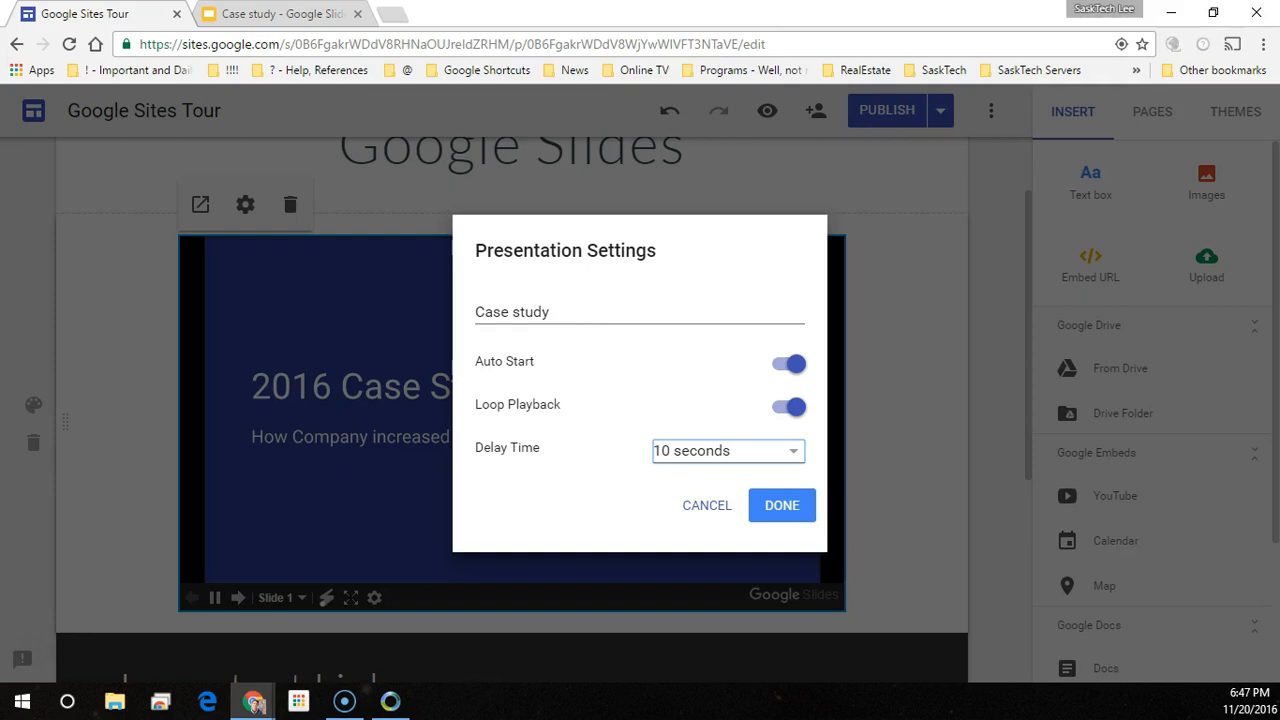
click(781, 505)
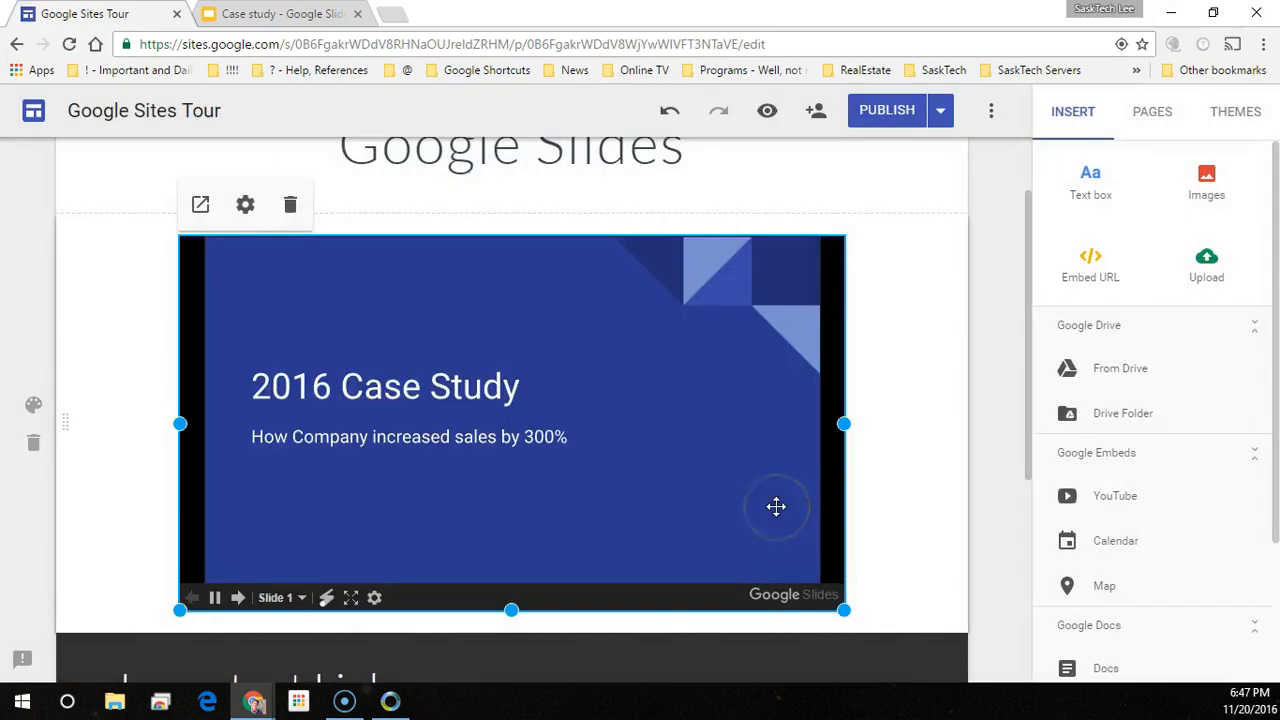
mouse_move(290, 205)
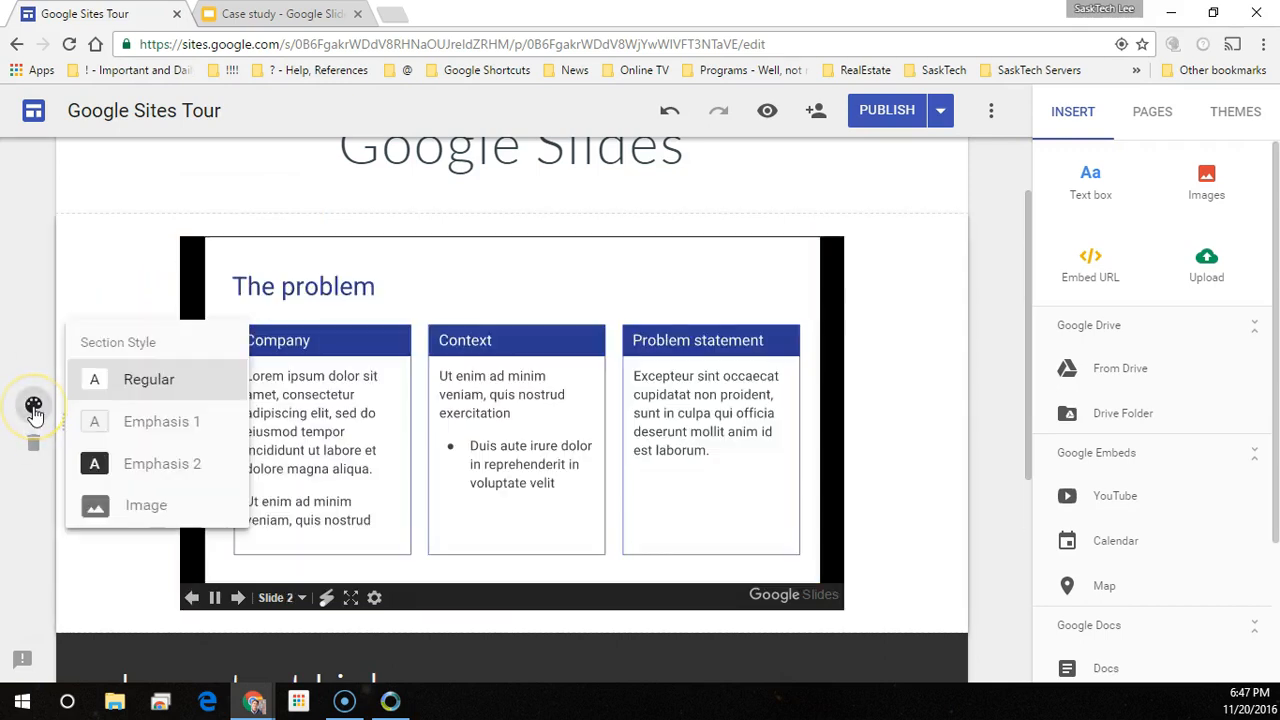
mouse_move(120, 421)
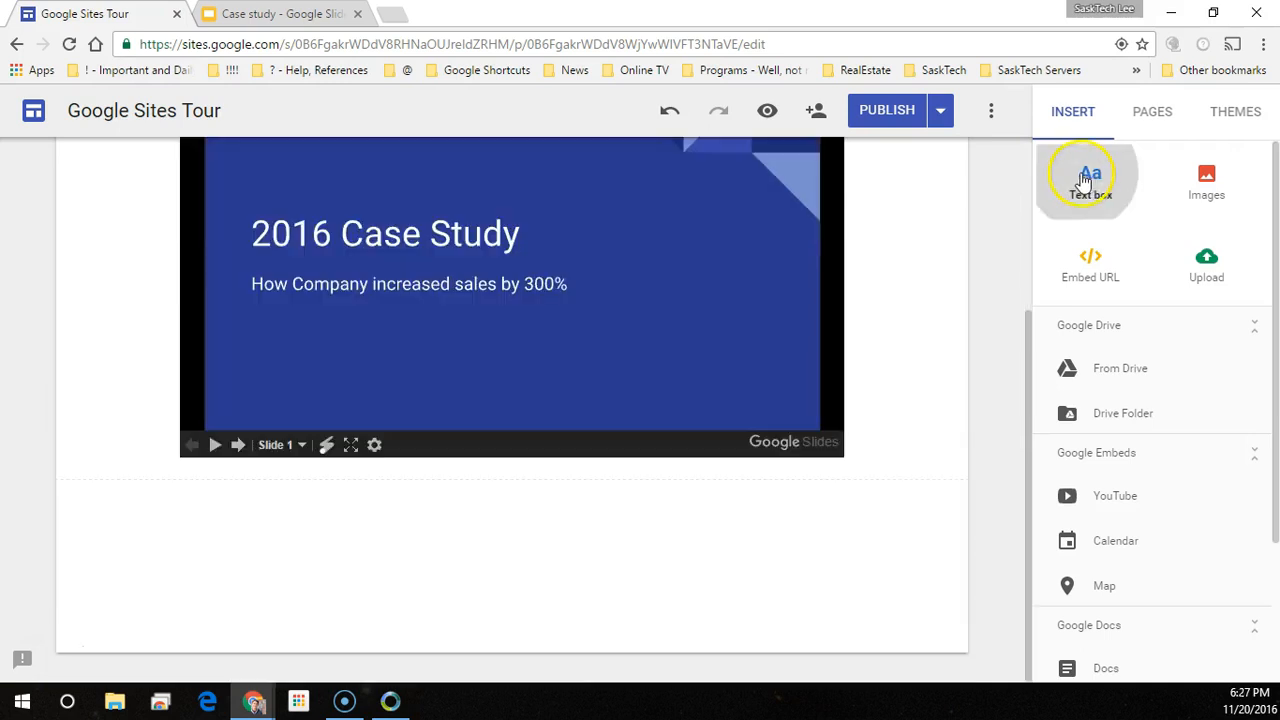
- Add a text box reading 'Important Links' below the slideshow and style it as Title
click(1090, 180)
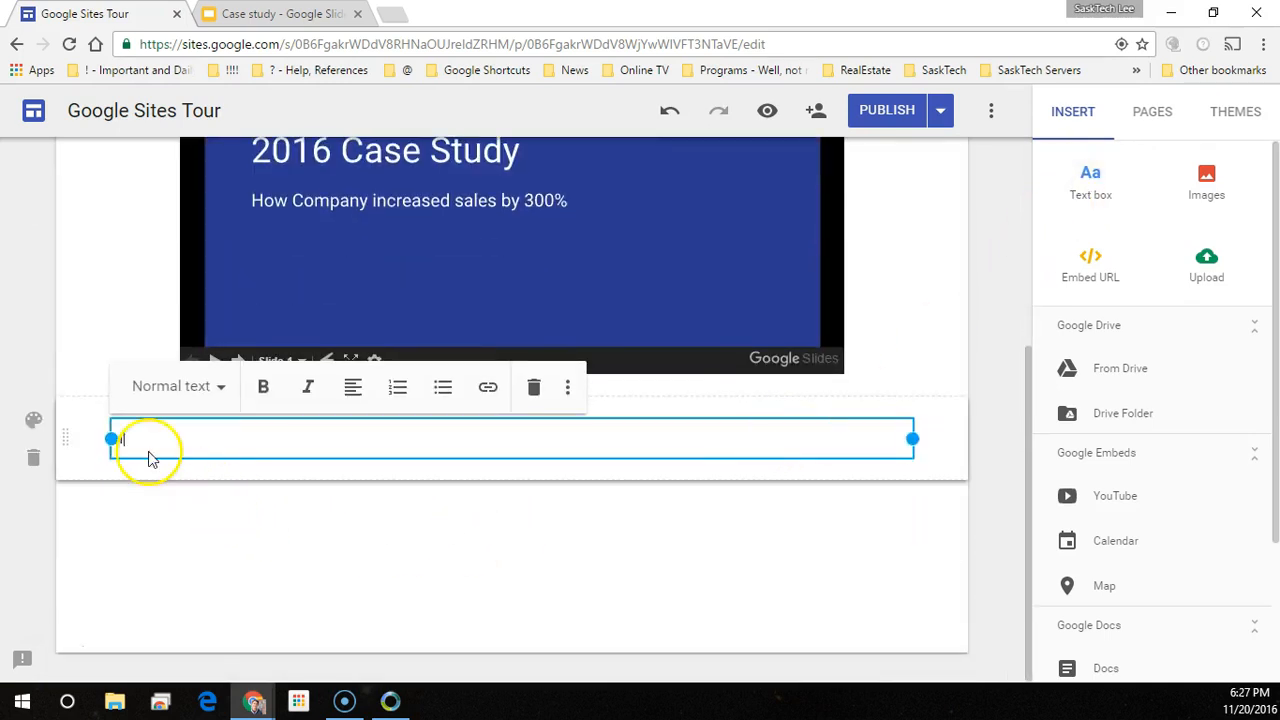
text(Important Lin)
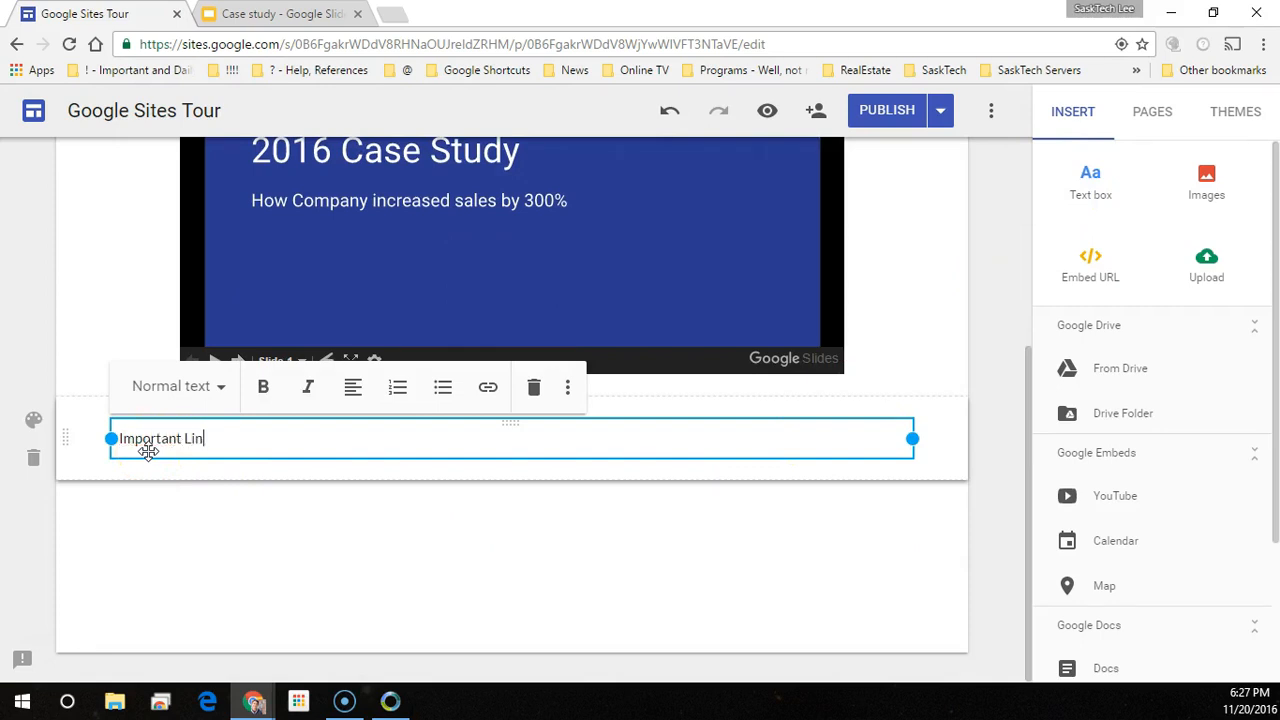
text(ks)
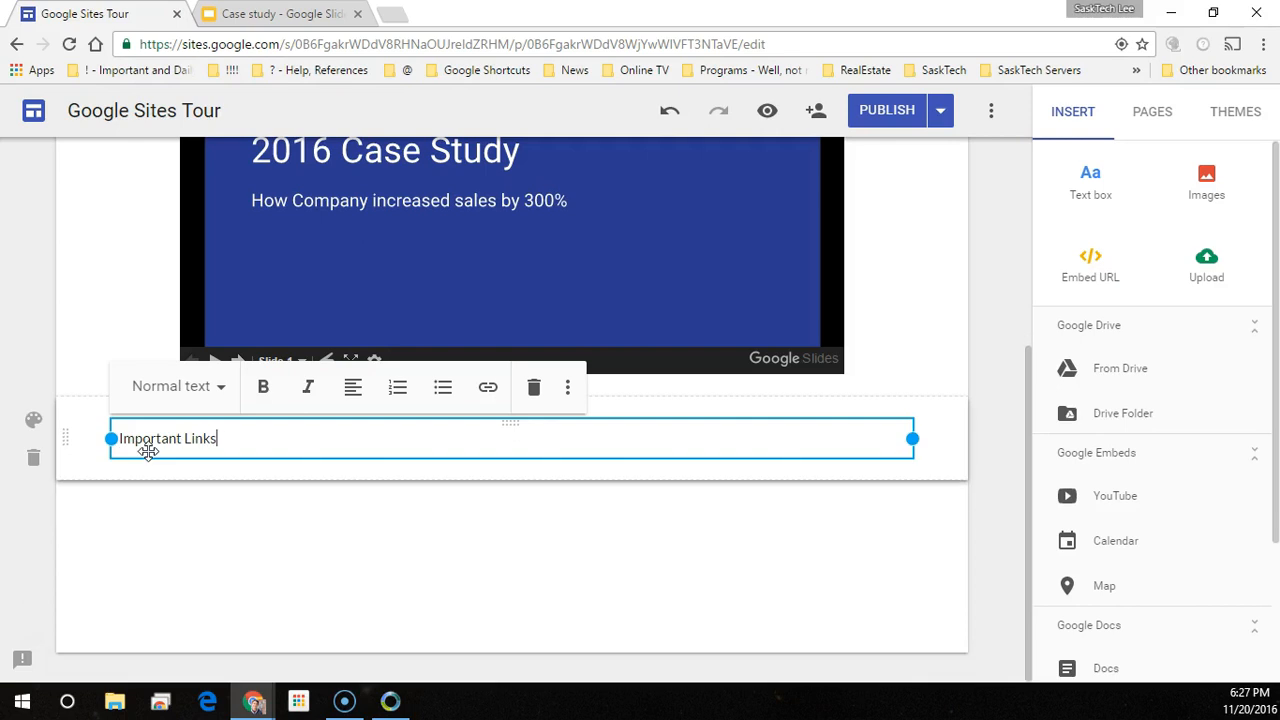
click(33, 420)
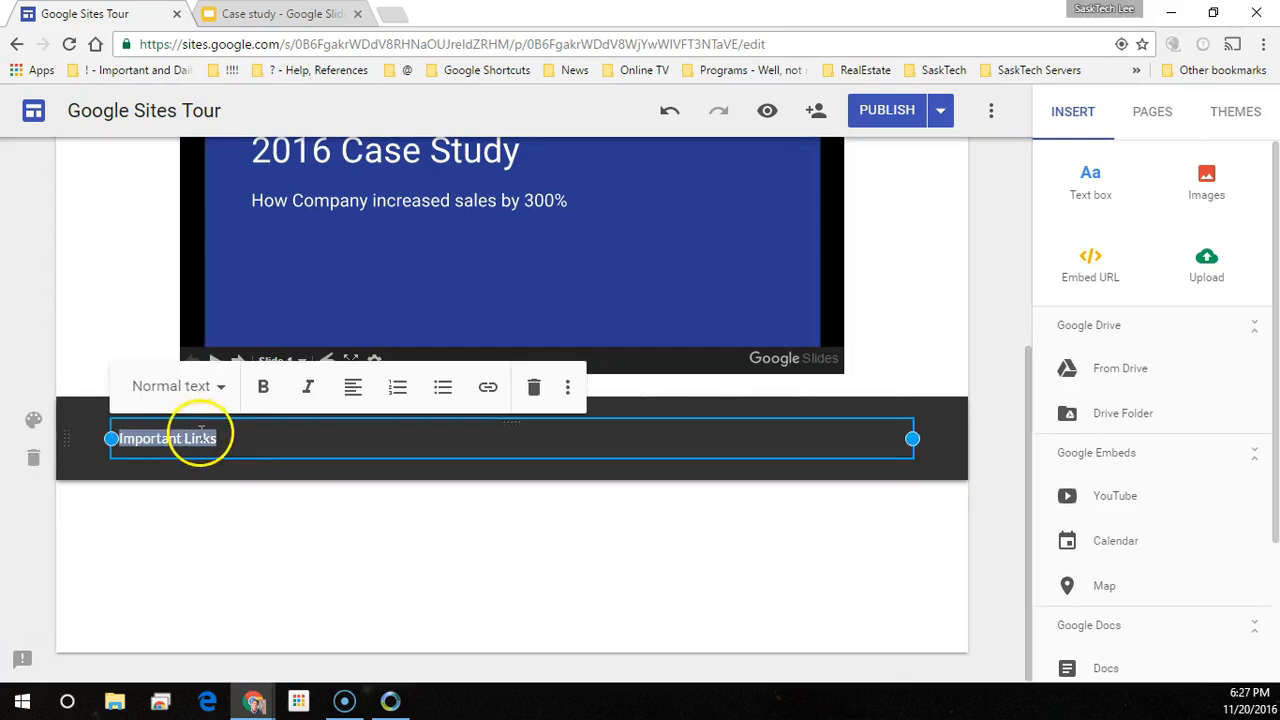
click(178, 386)
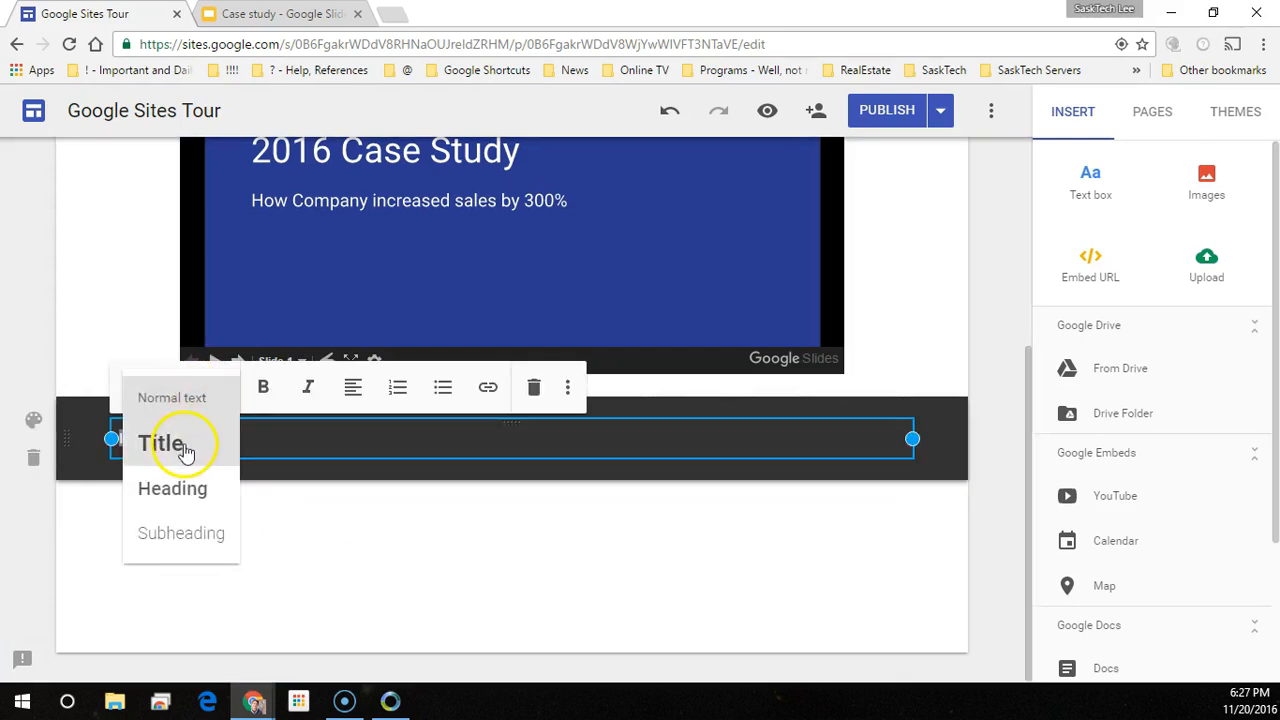
click(162, 443)
text(Important Links)
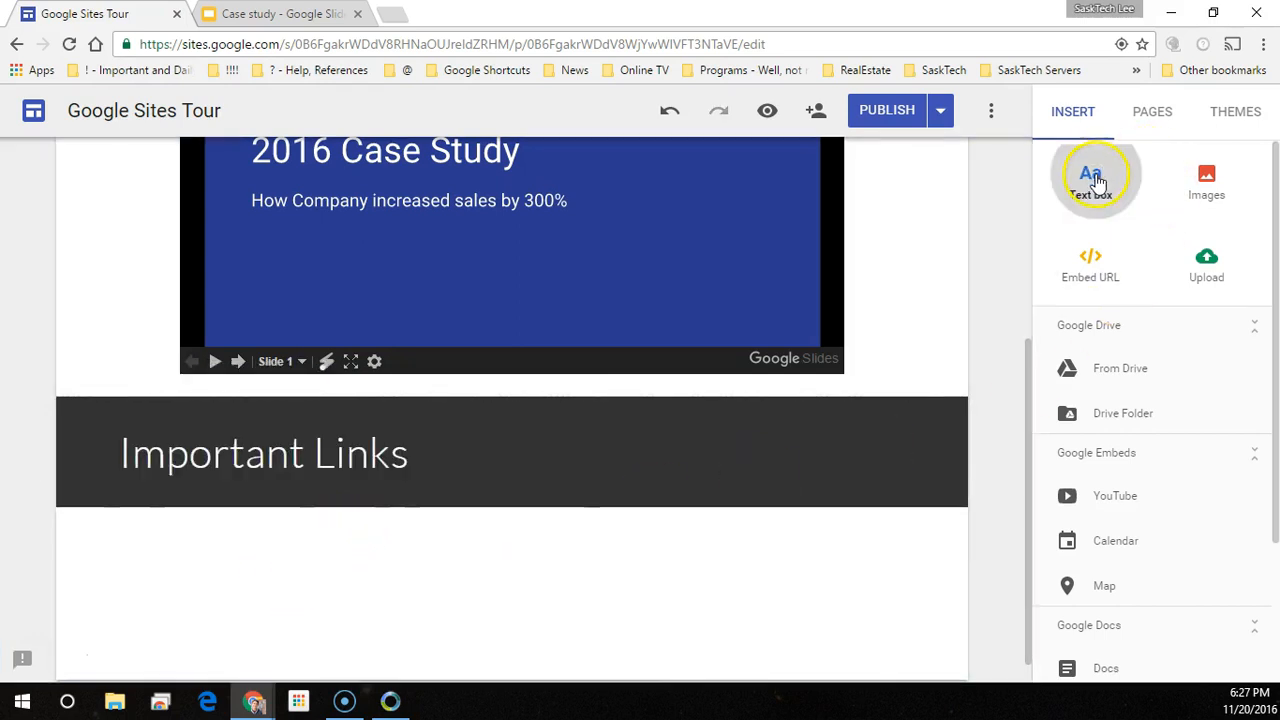
- Add a bulleted text box with 'Get a Domain Name' and start a 'Sign Up for G...' item
click(1090, 178)
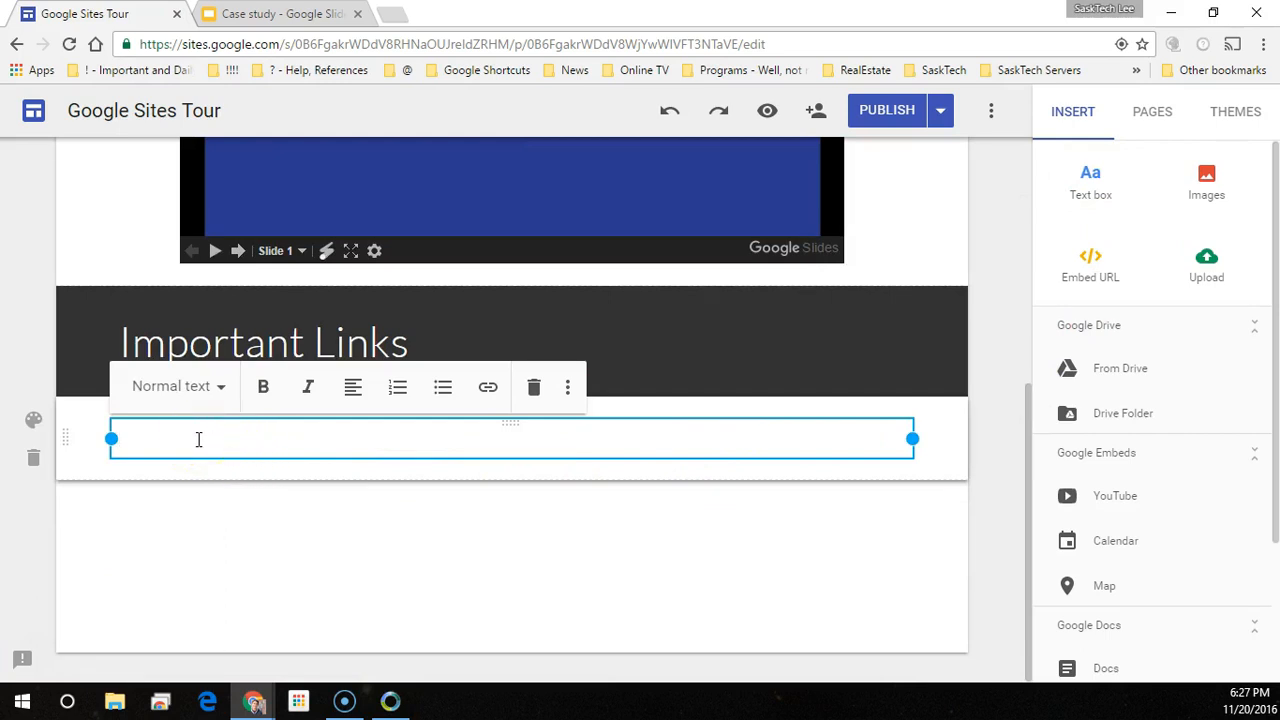
text(Dom)
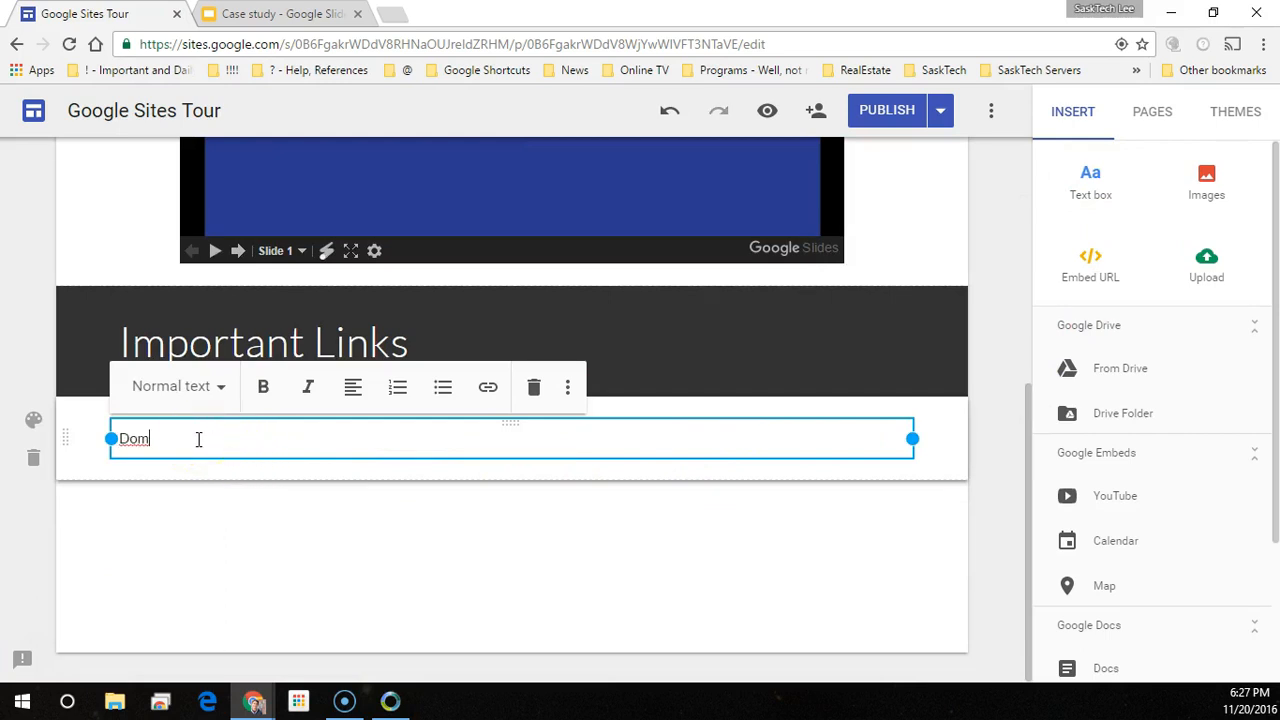
text(Get a Domain Name)
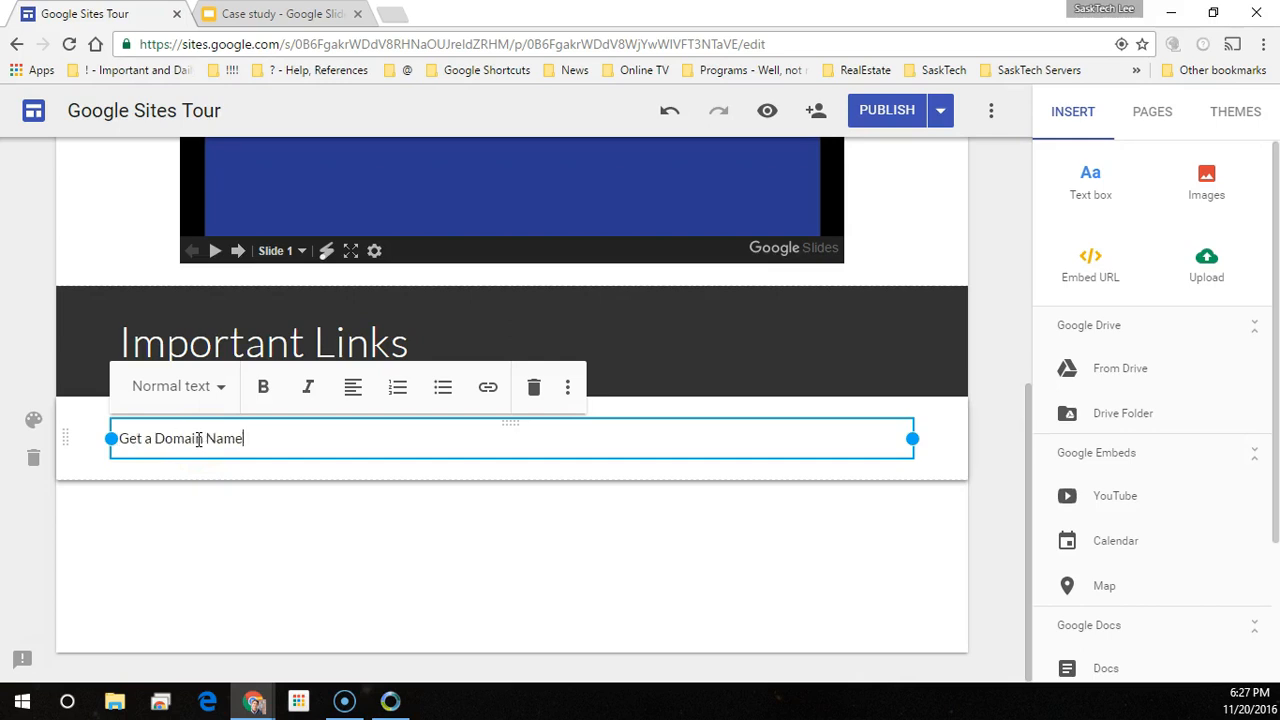
click(488, 387)
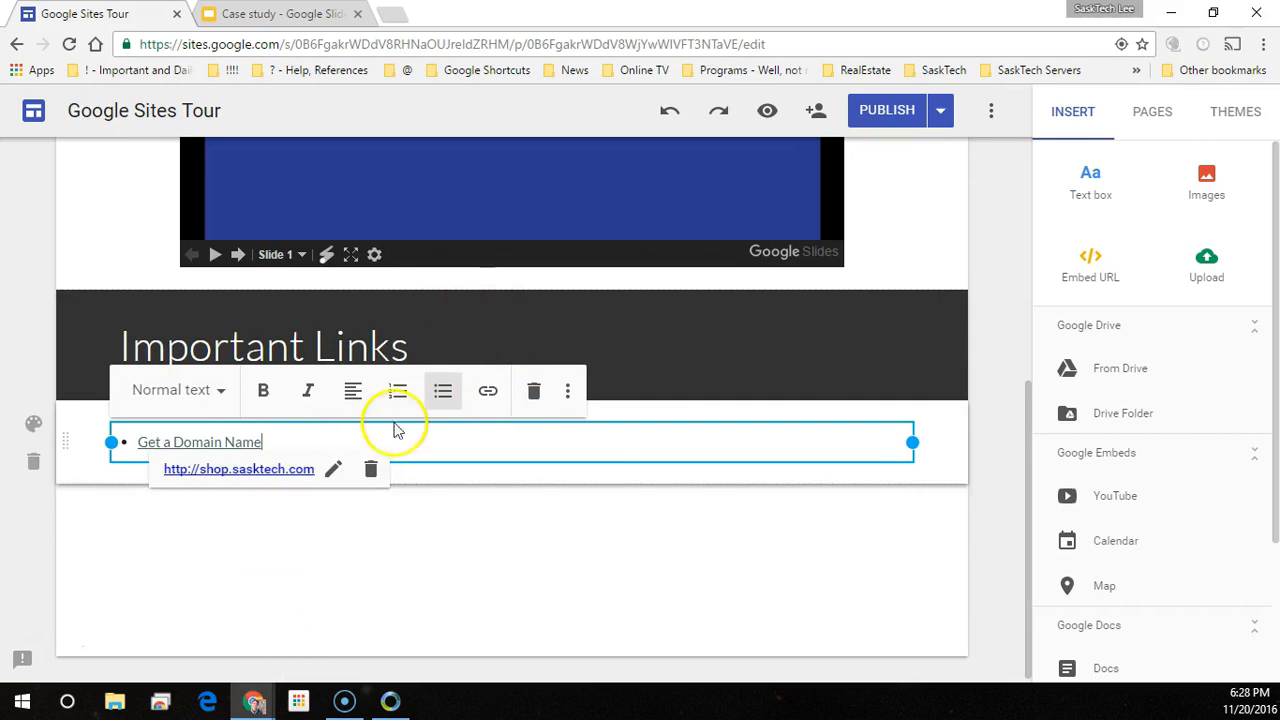
text(Sign Up for Gu)
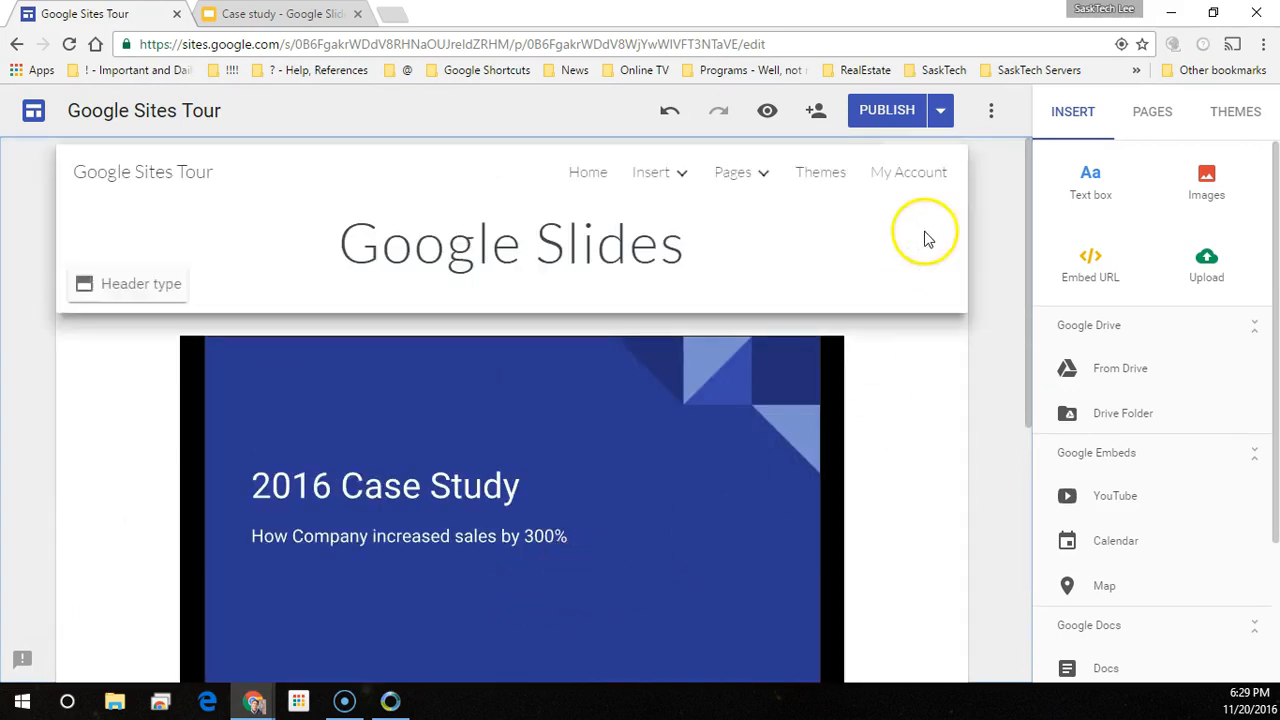
- Publish the site, preview it, and advance the embedded slideshow to the Solution slide
click(886, 110)
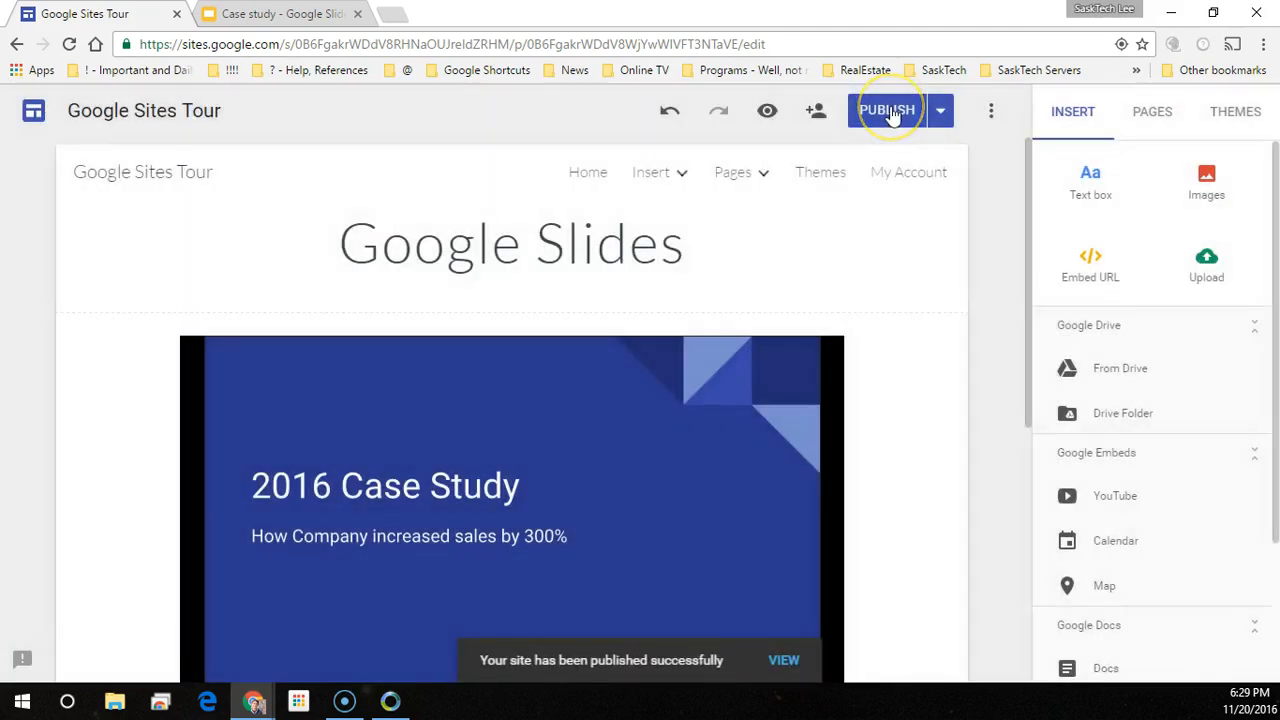
mouse_move(767, 110)
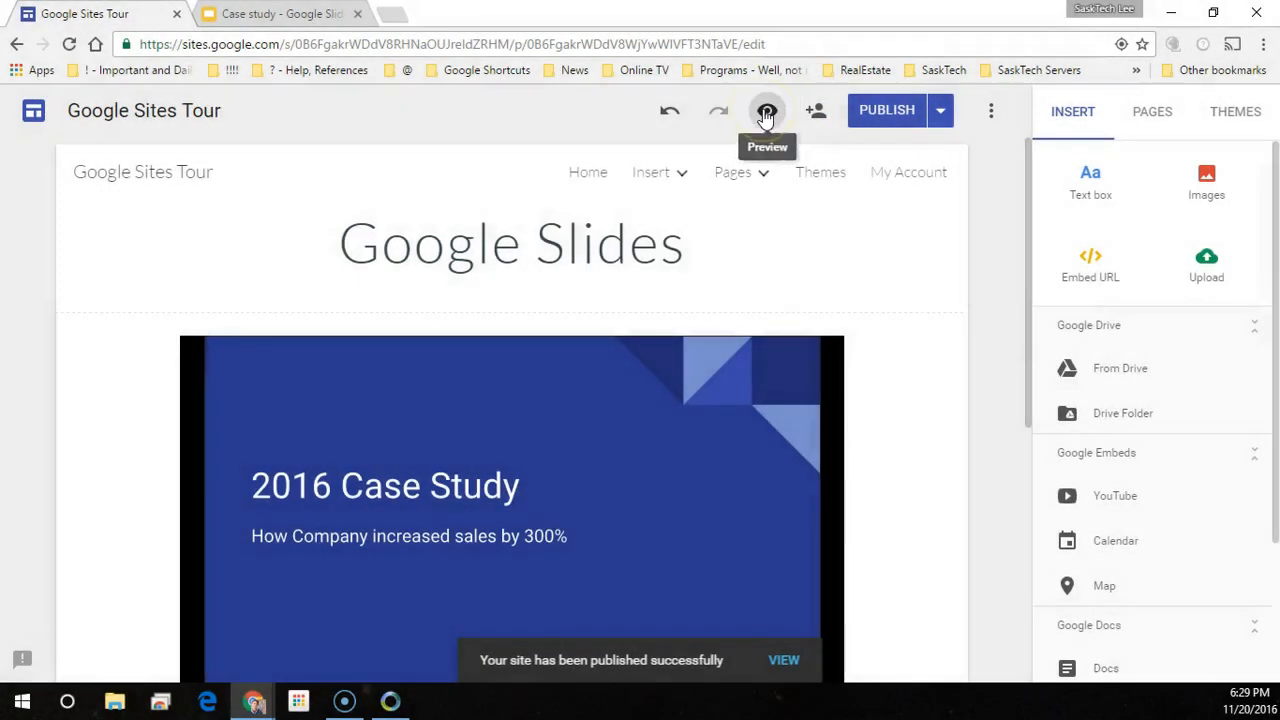
click(767, 110)
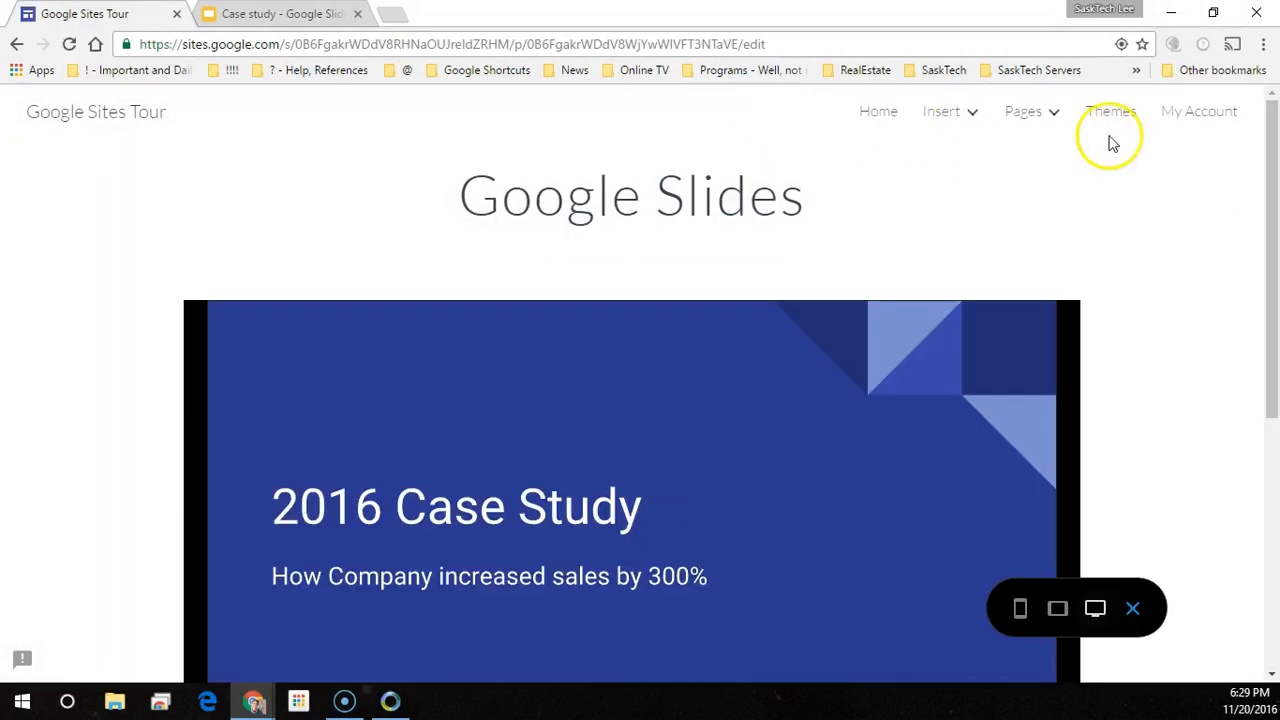
mouse_move(1273, 120)
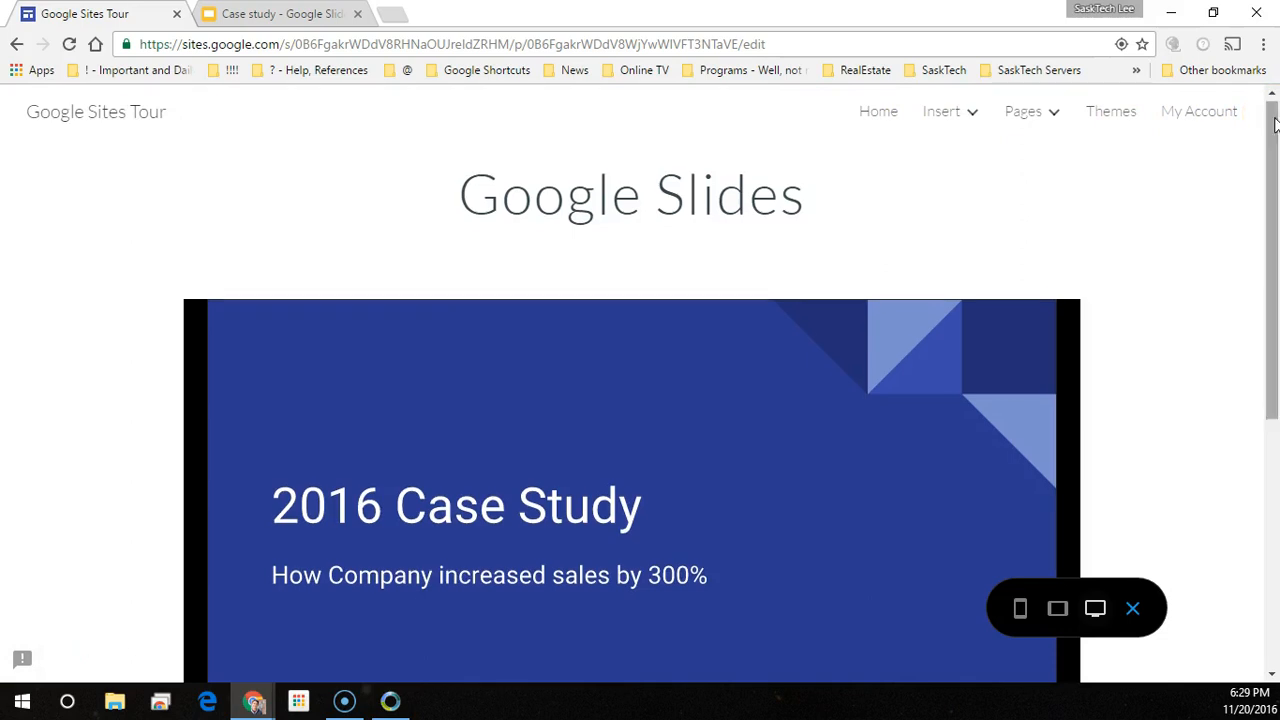
scroll(down, 3)
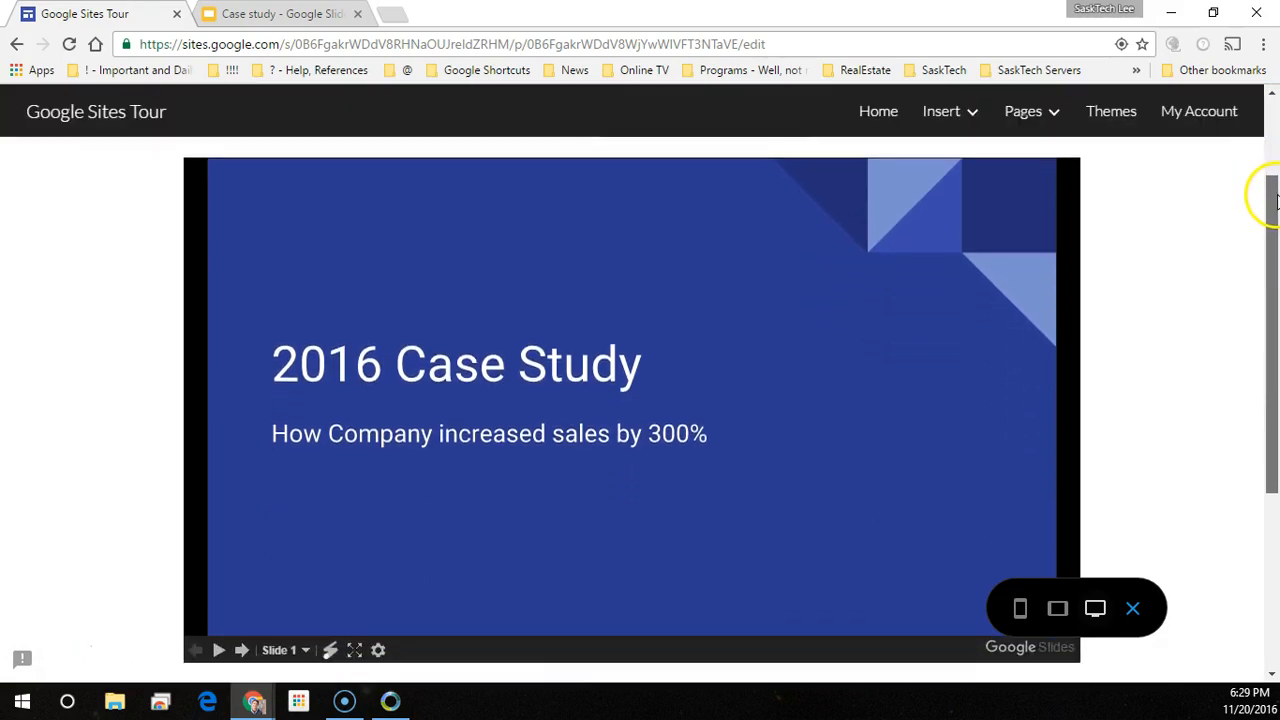
scroll(down, 3)
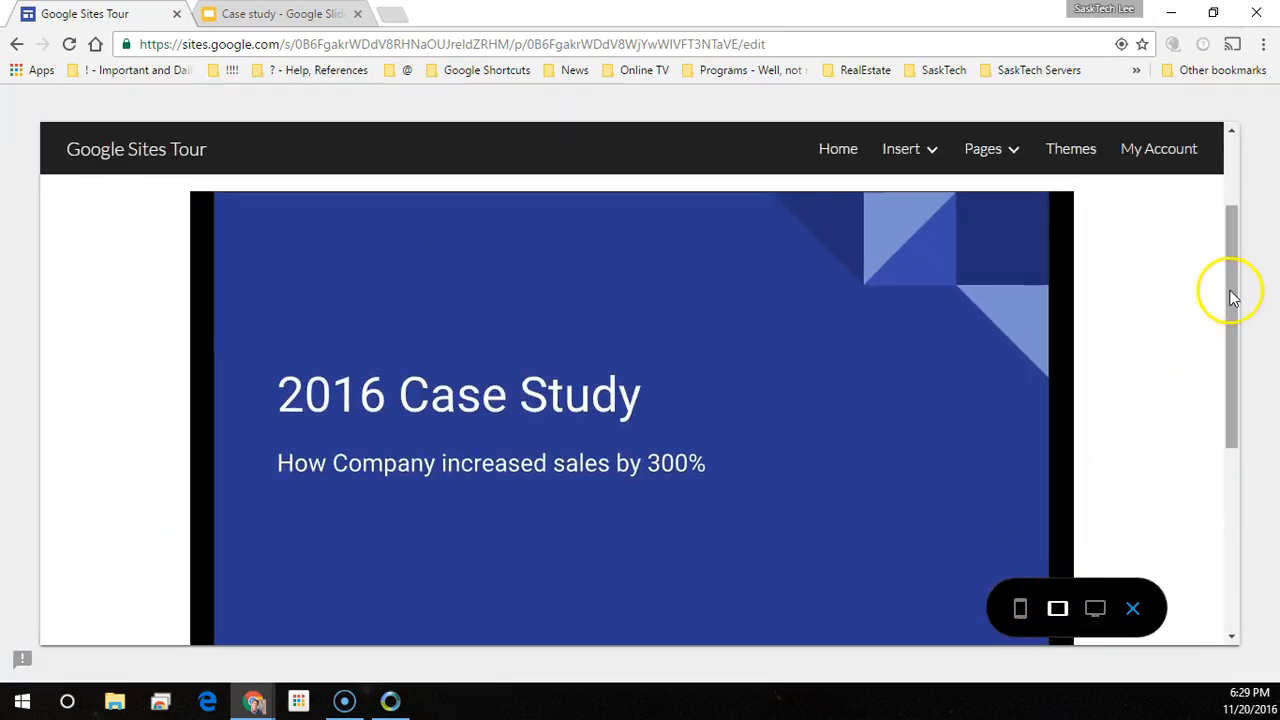
scroll(down, 3)
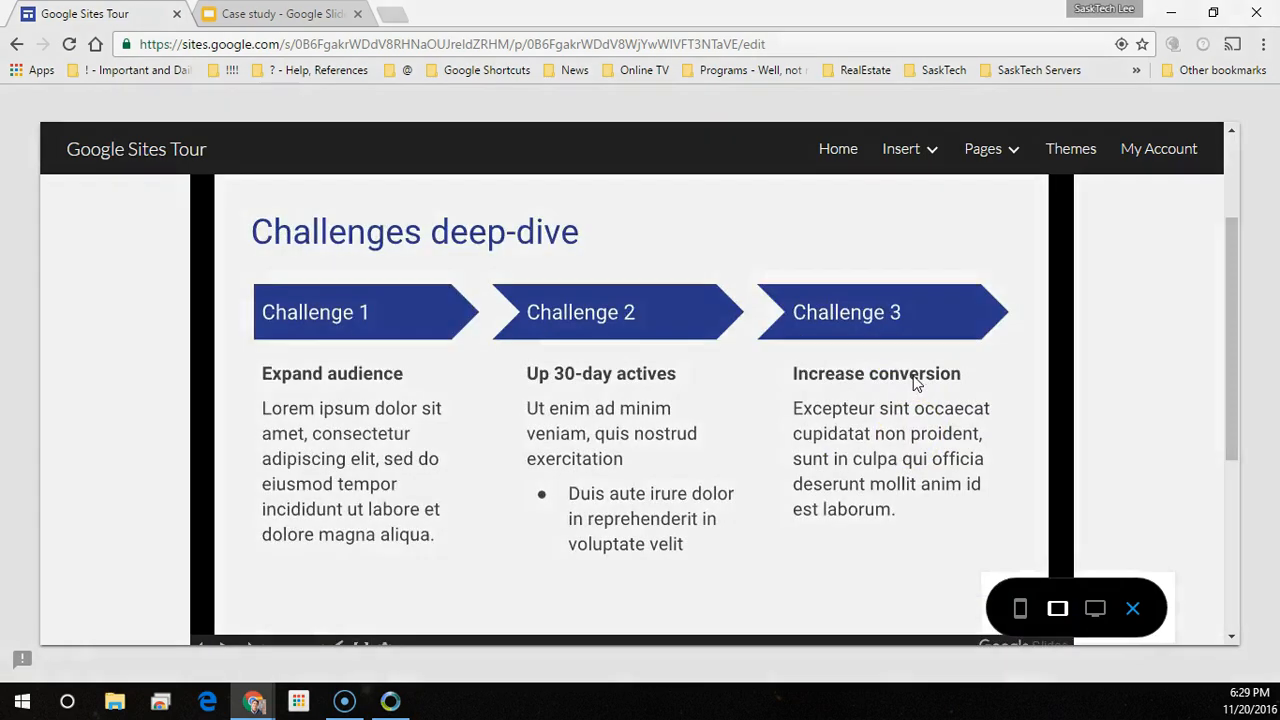
click(1020, 608)
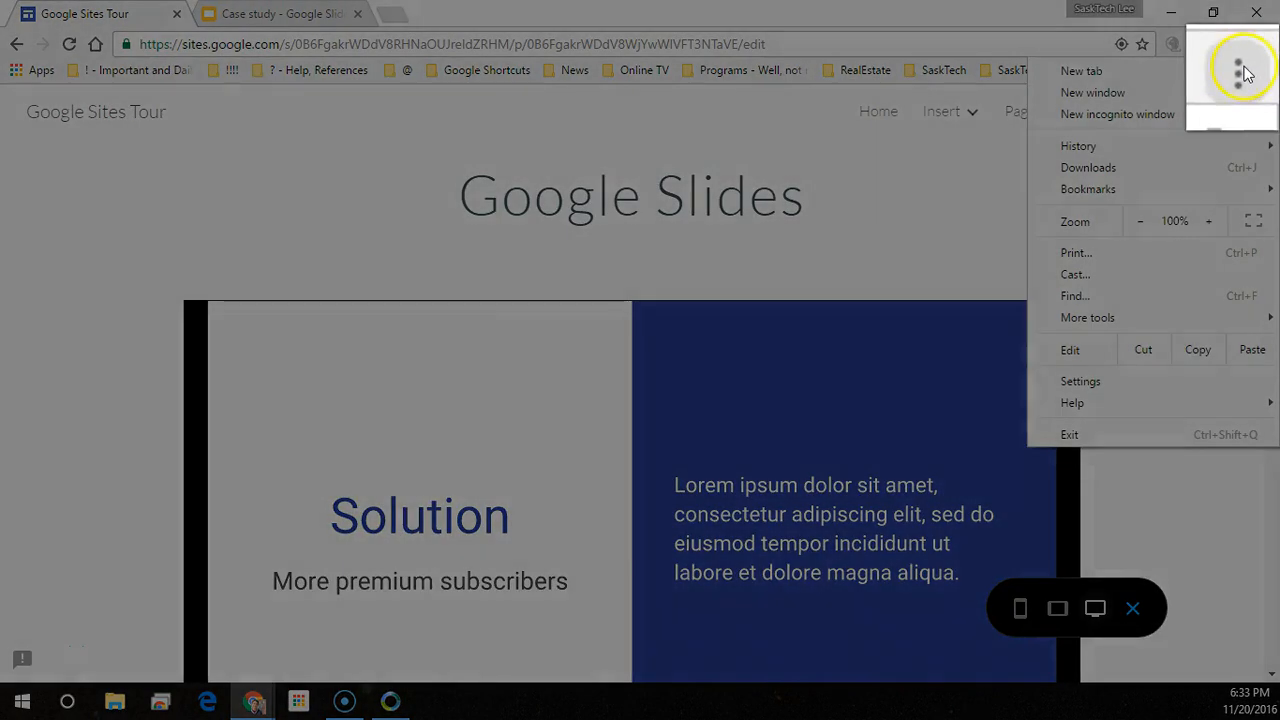
mouse_move(1238, 72)
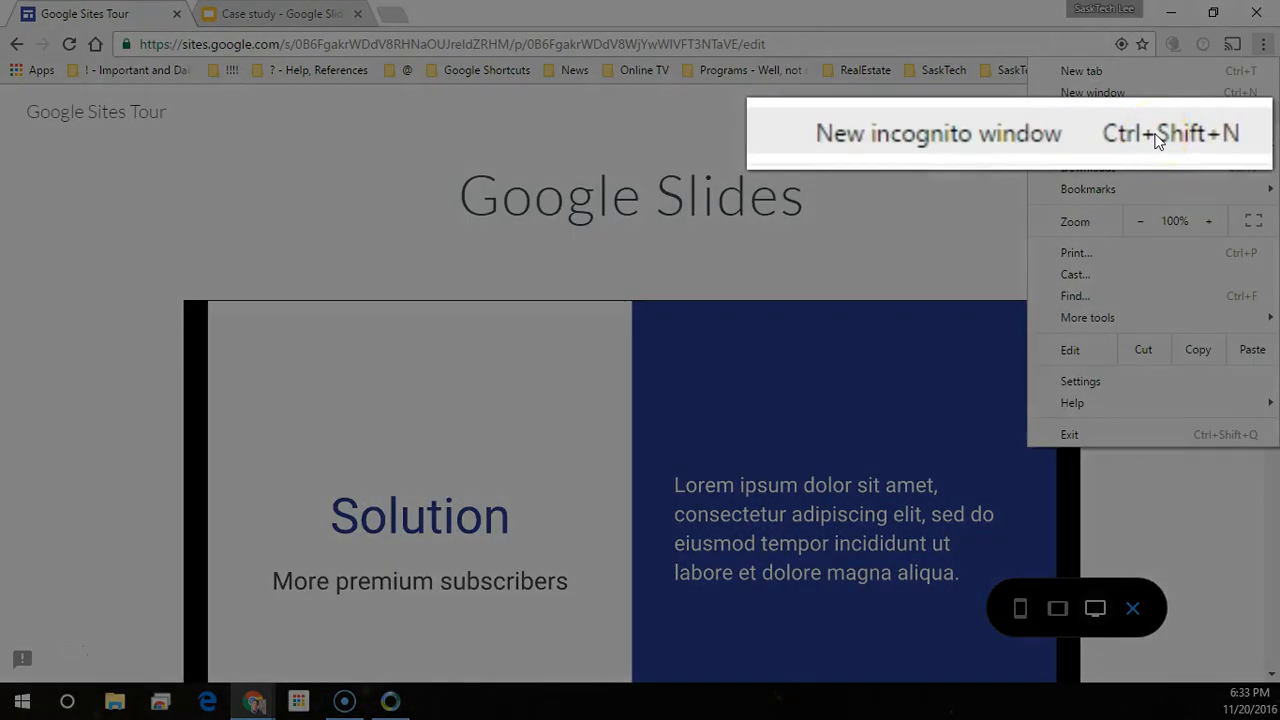
- In a new incognito window, go to the published sasktech.net/tour address
click(938, 133)
text(news)
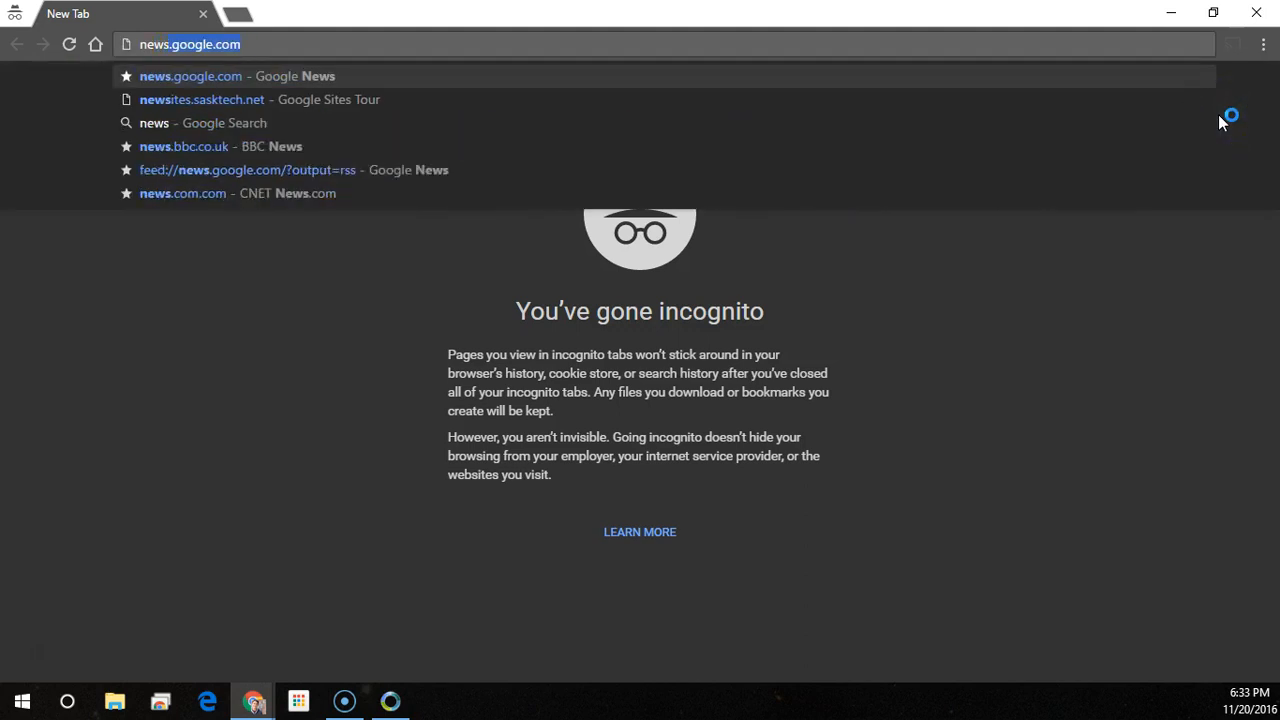
click(201, 99)
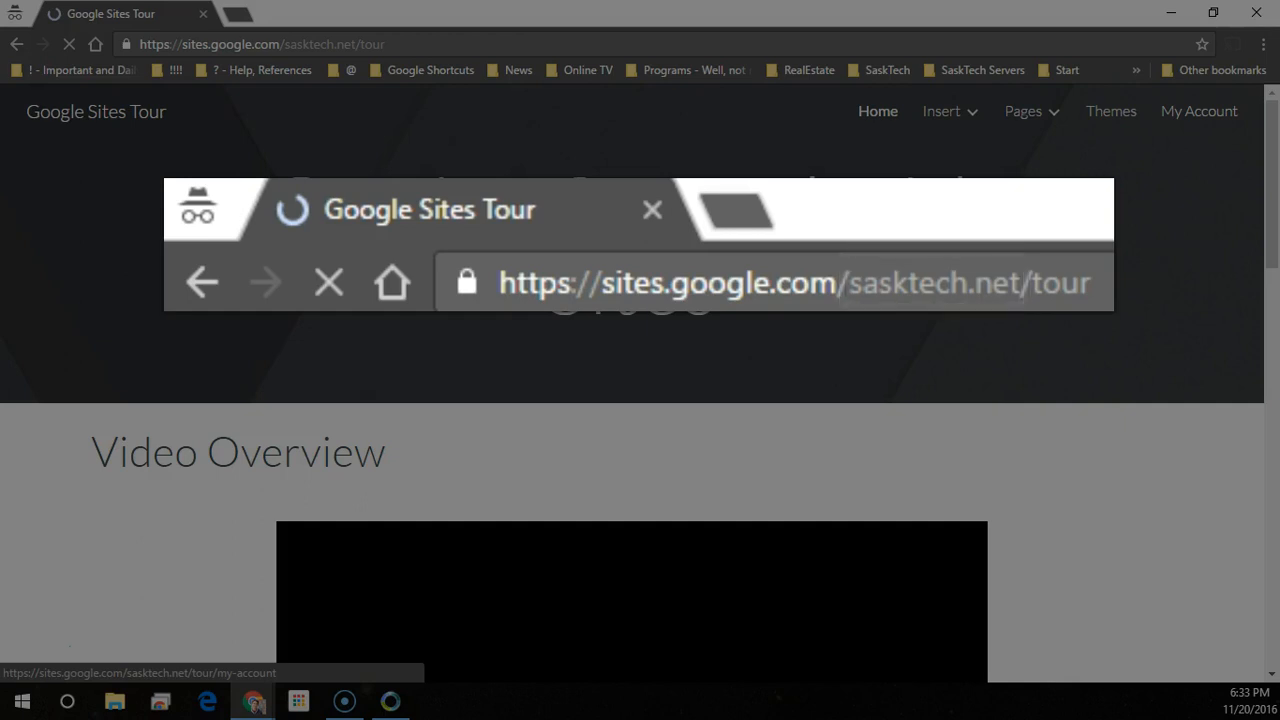
- Navigate the published site's Insert menu to its Google Slides page
double_click(1060, 283)
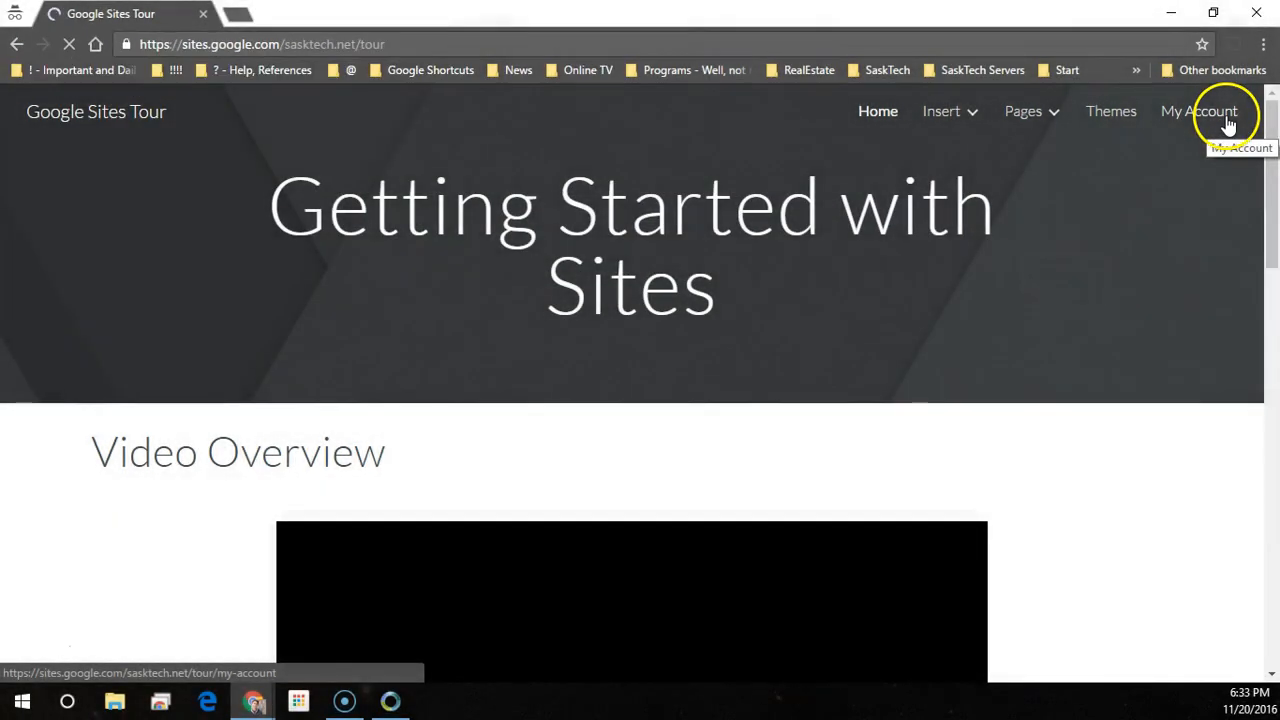
click(941, 111)
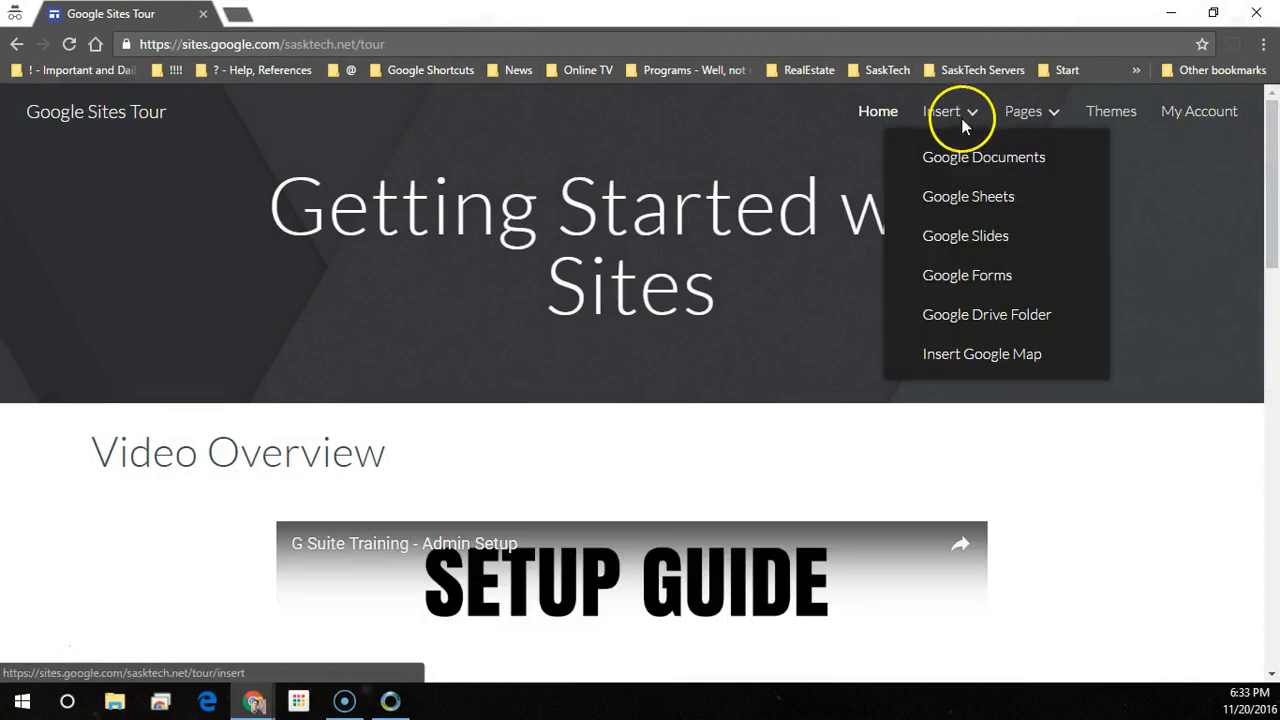
click(965, 235)
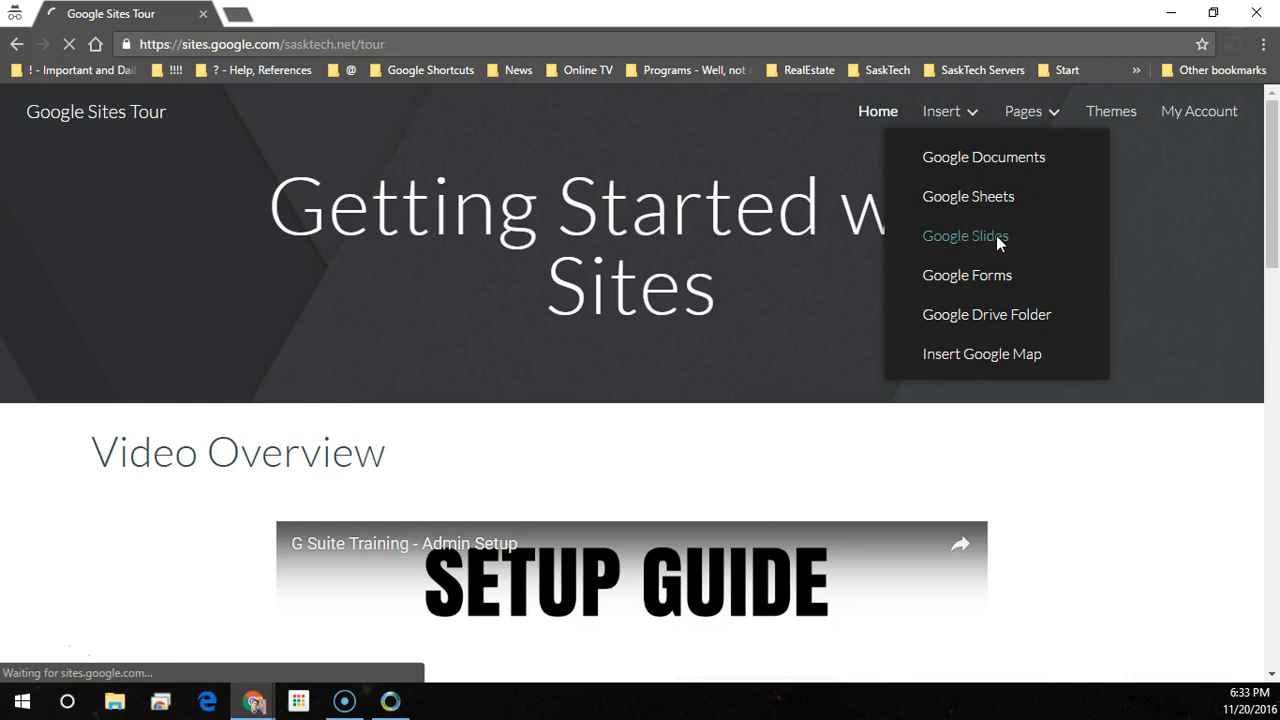
click(965, 235)
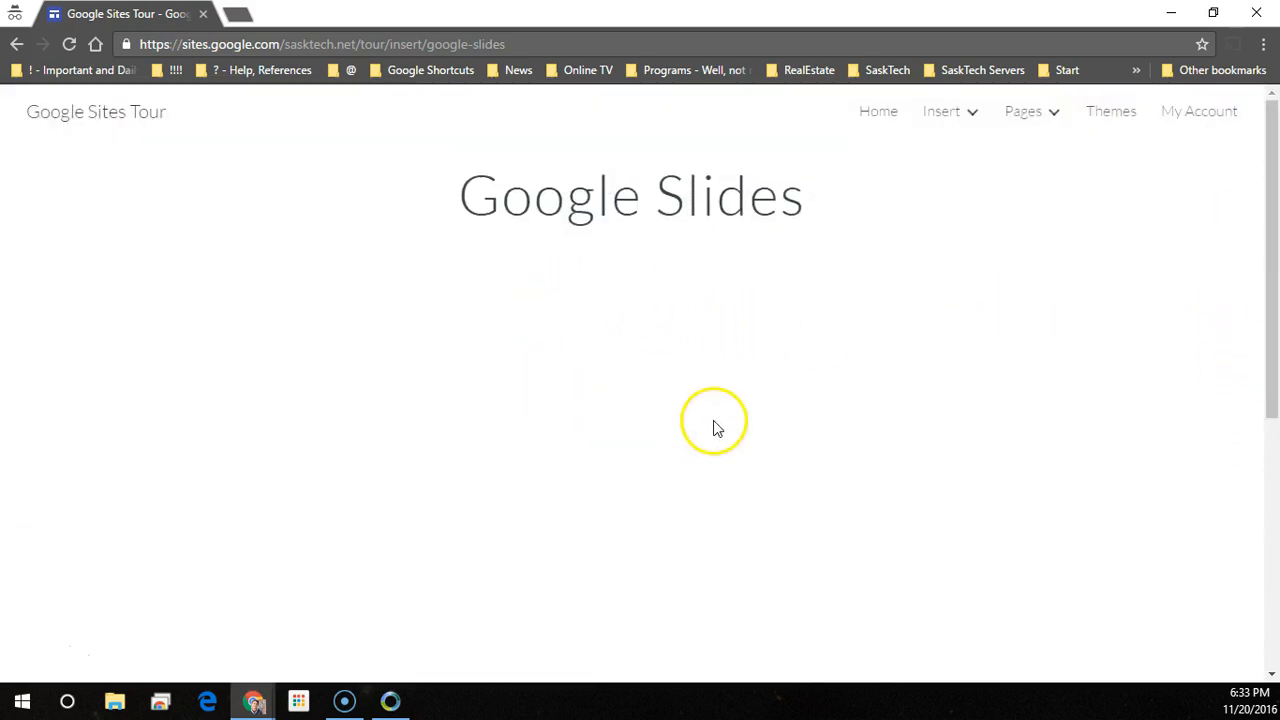
mouse_move(765, 20)
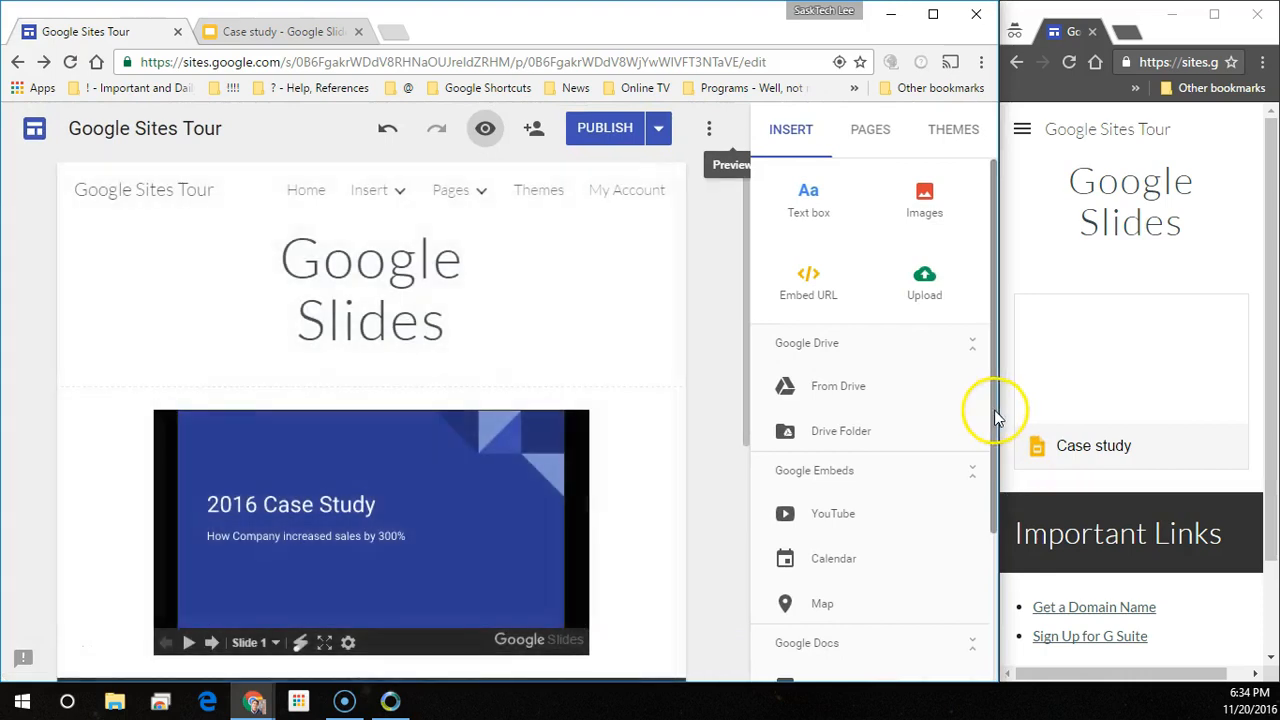
- Switch to the Case study presentation and bring up its Share dialog
click(283, 31)
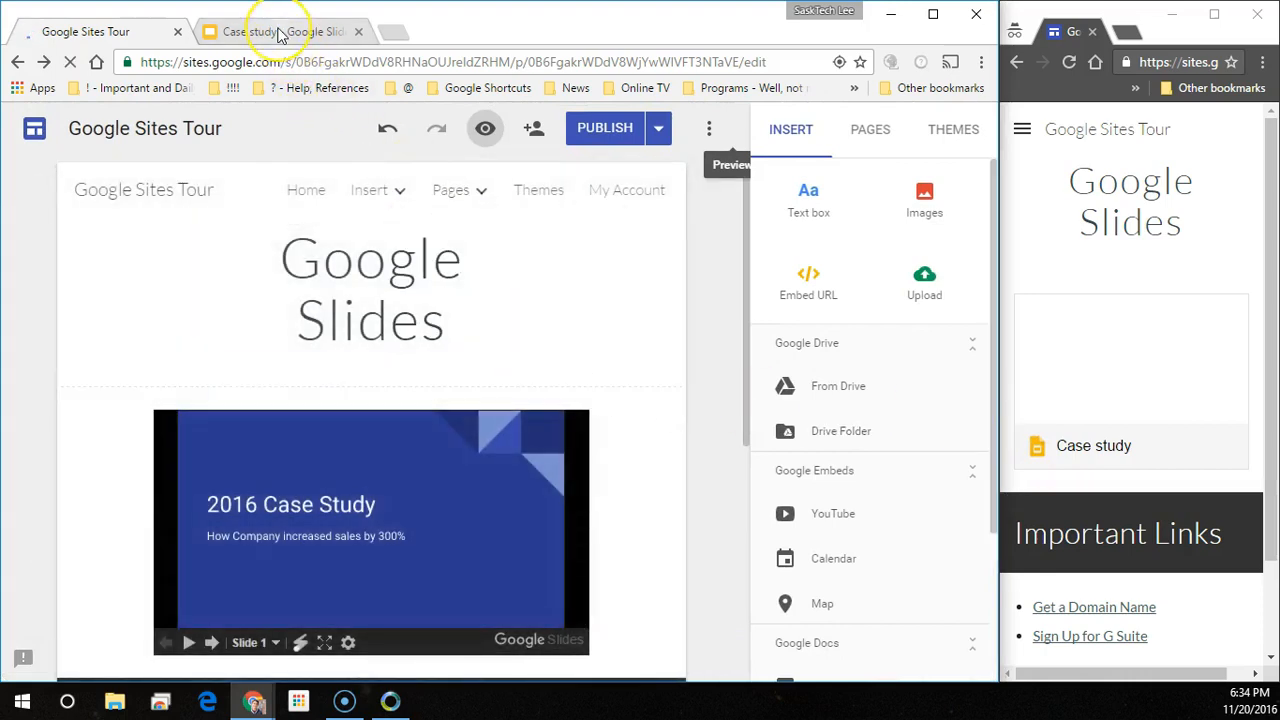
click(280, 31)
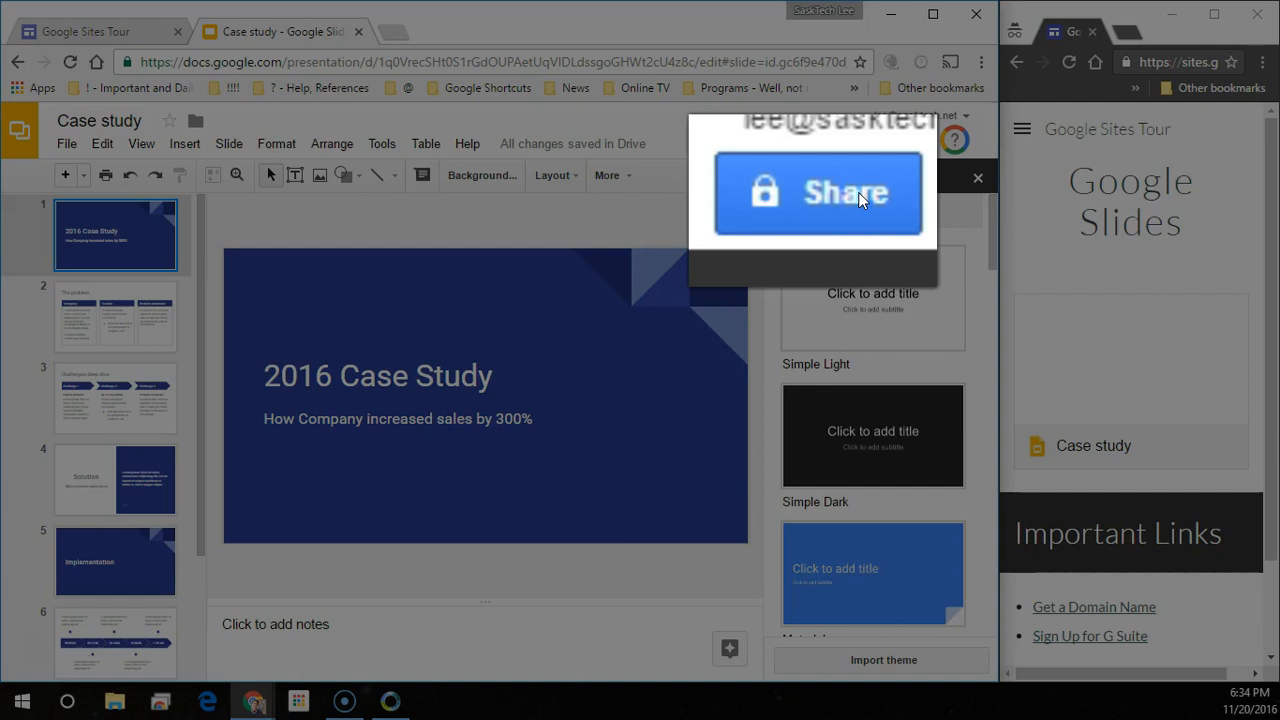
click(977, 178)
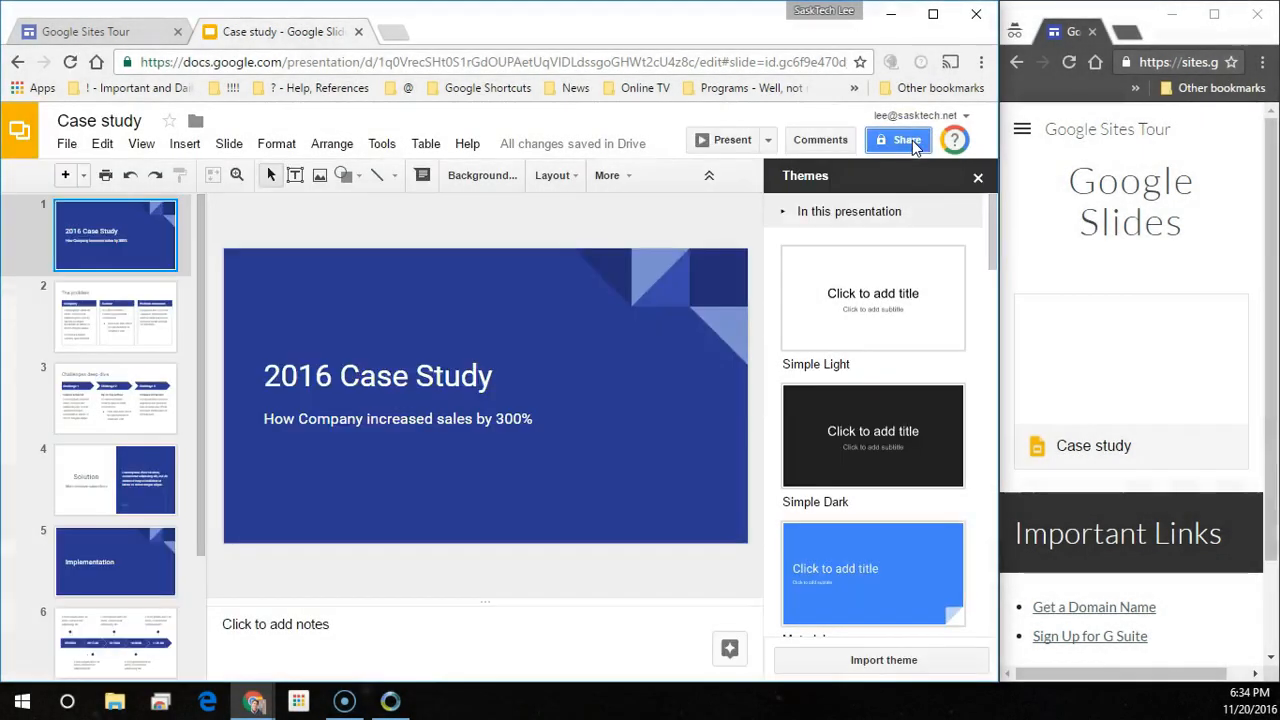
click(898, 139)
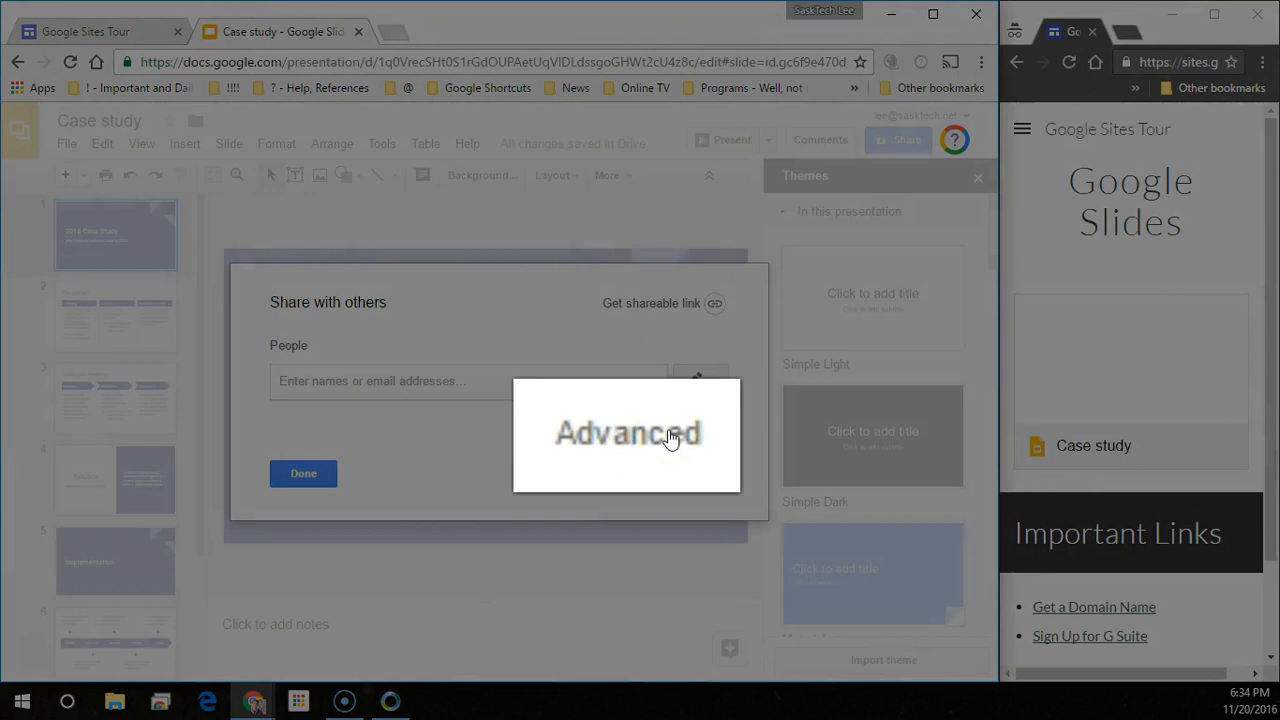
- In Advanced sharing, change access to 'On - Anyone with the link'
click(629, 432)
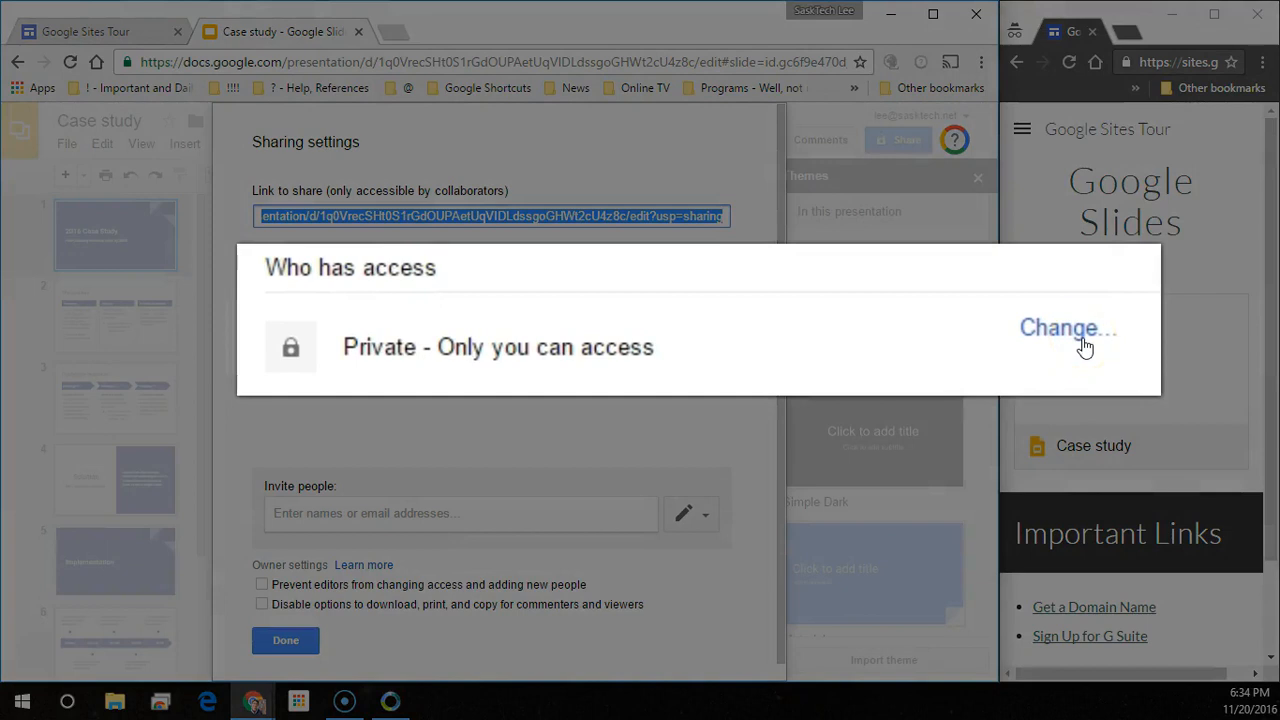
click(1067, 327)
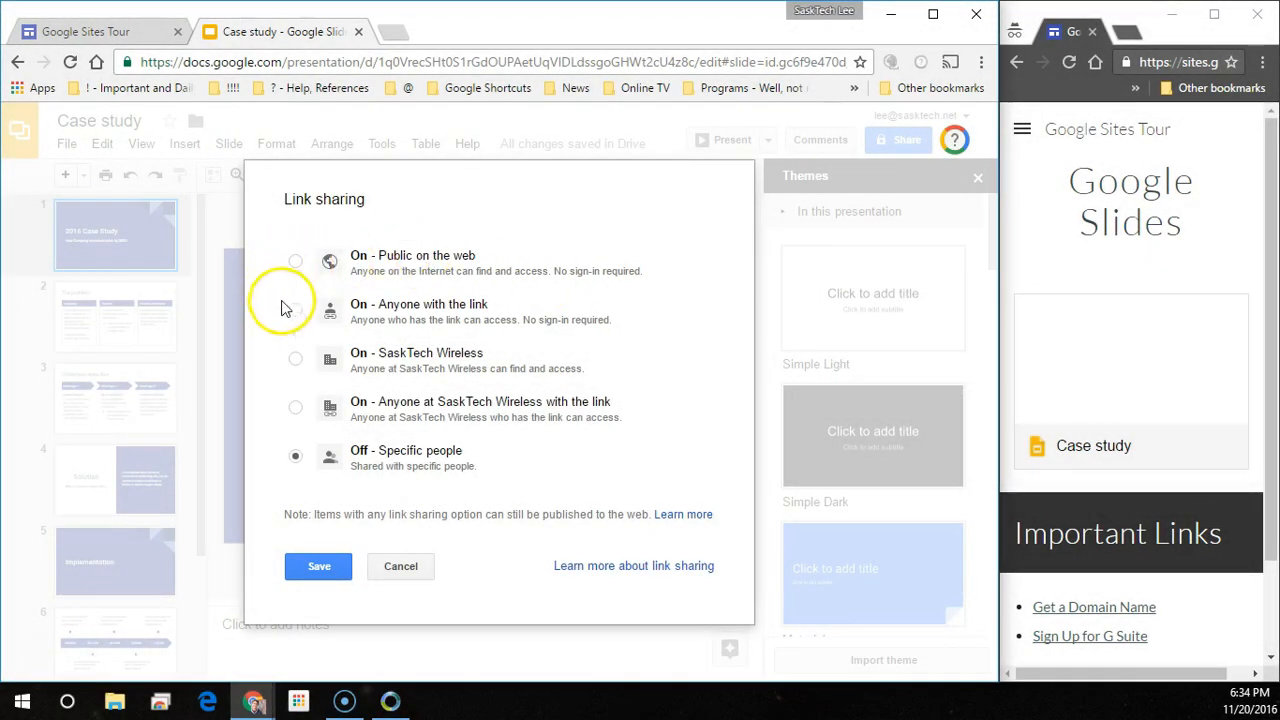
mouse_move(395, 270)
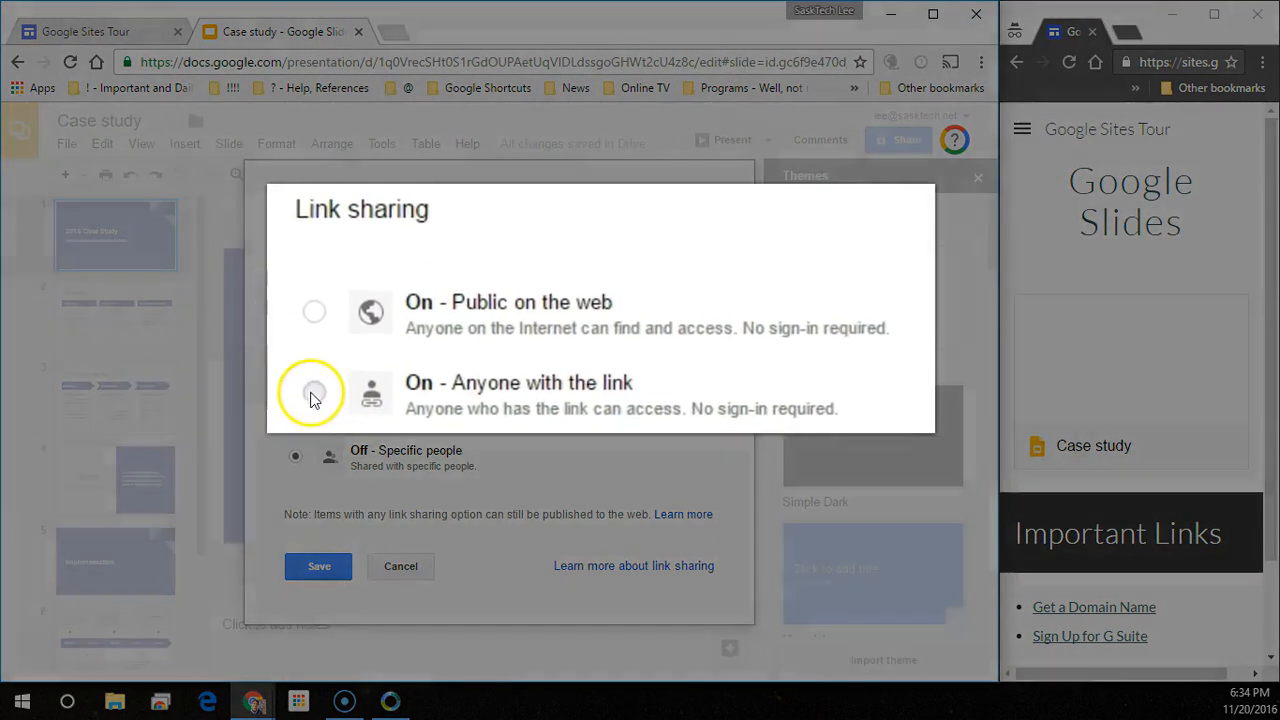
click(315, 393)
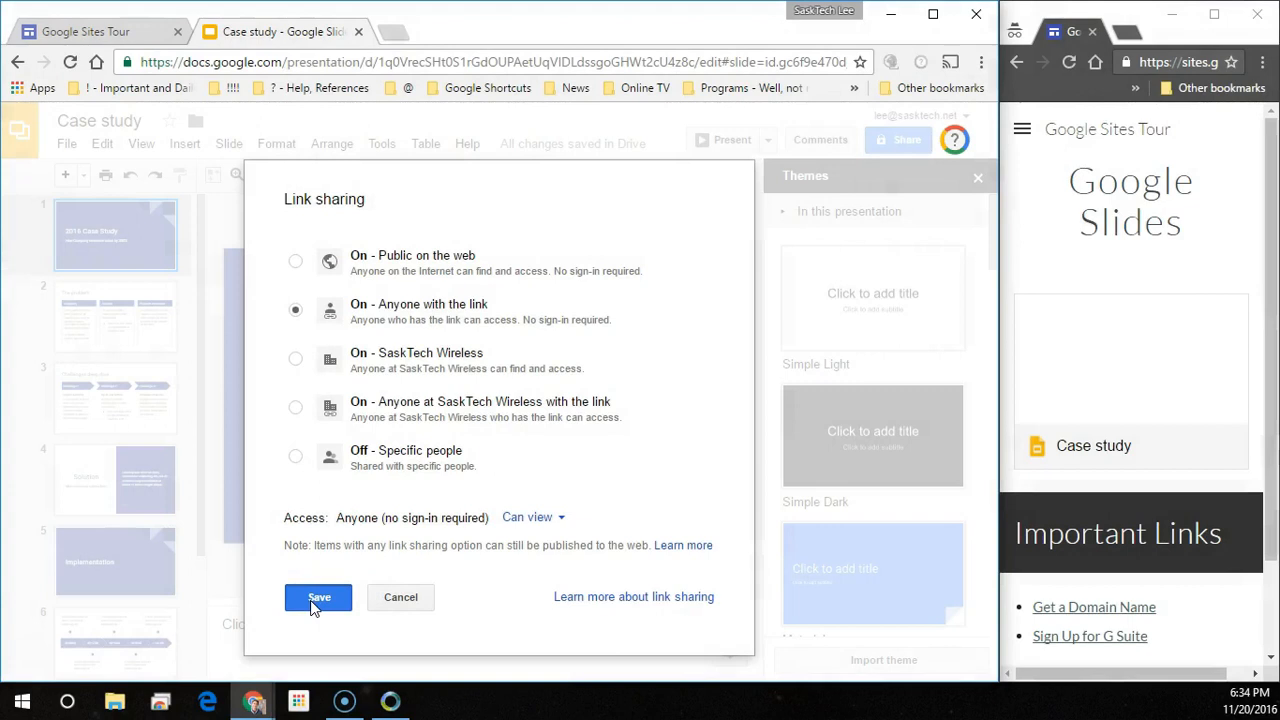
- Save the new link-sharing setting and close the sharing dialog with Done
click(318, 597)
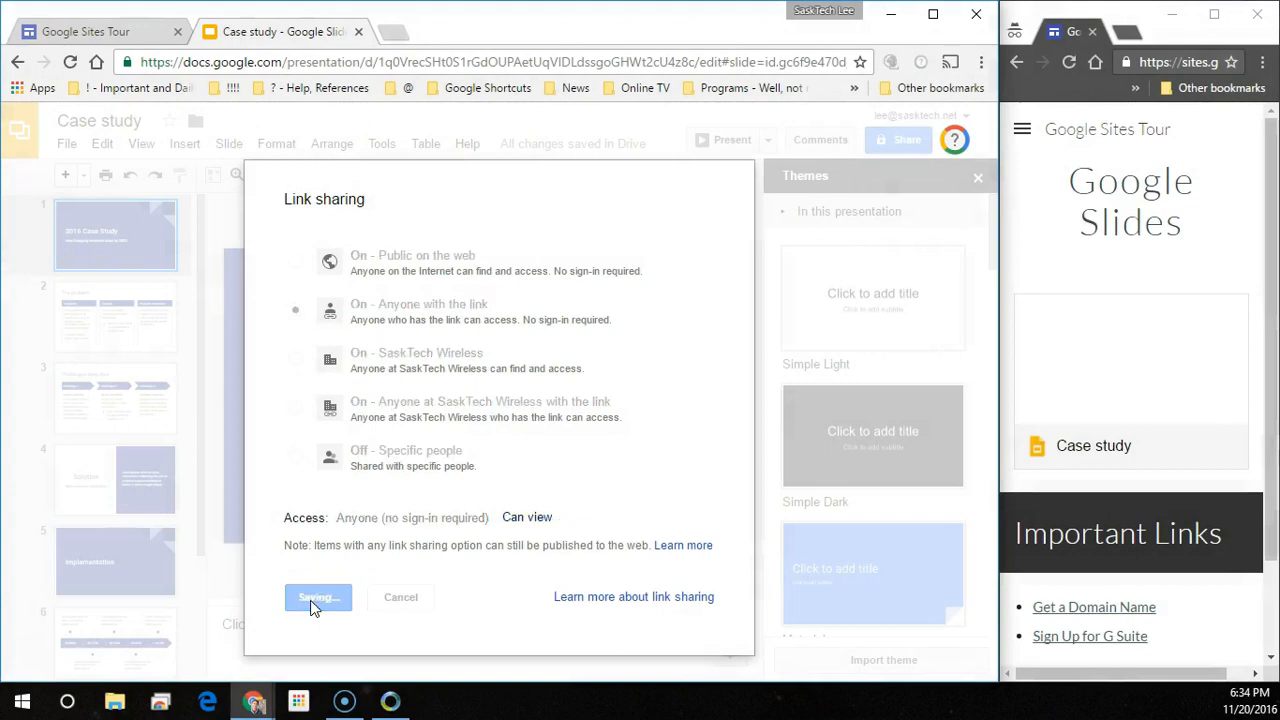
click(318, 597)
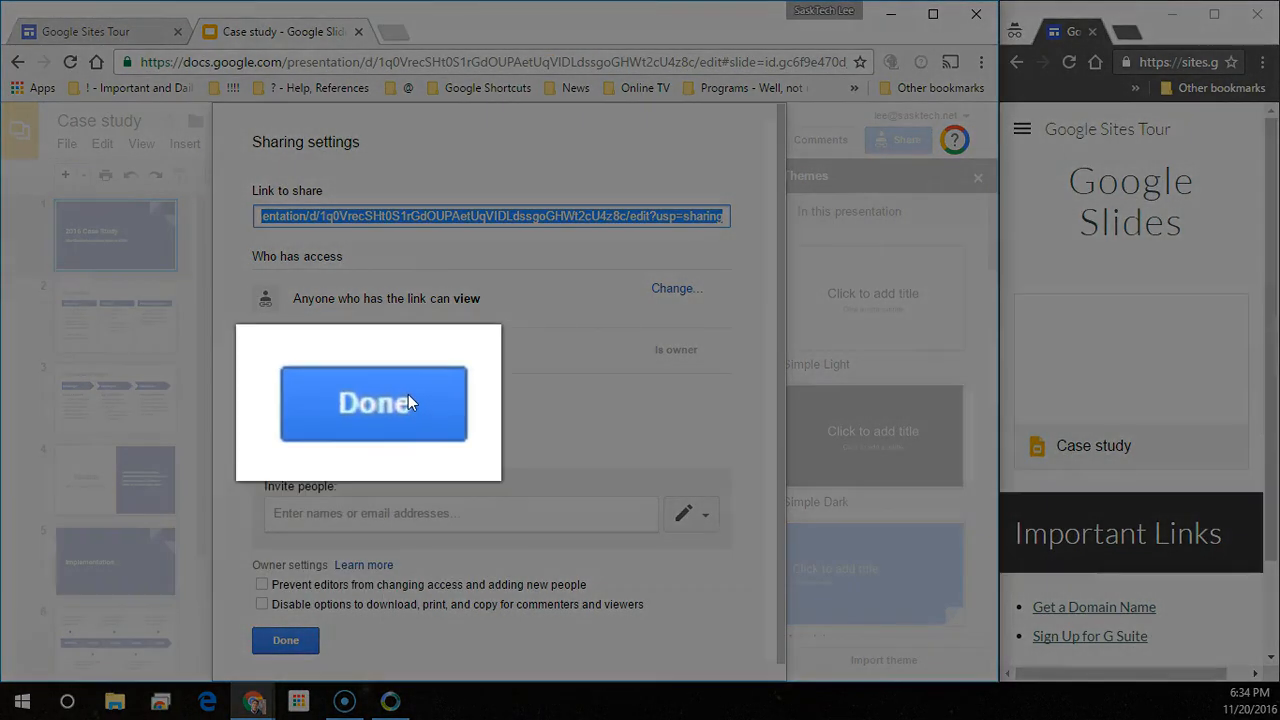
click(373, 403)
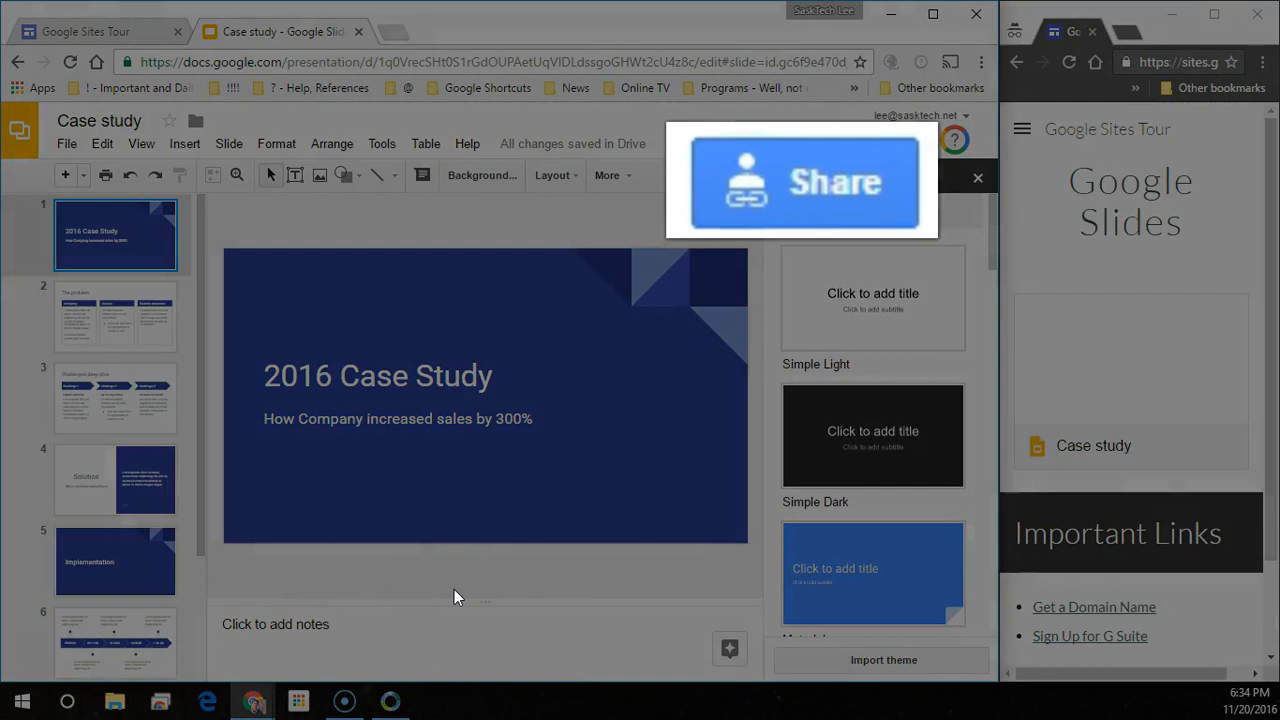
- Bring the incognito public site forward and reload the Google Slides page
click(977, 178)
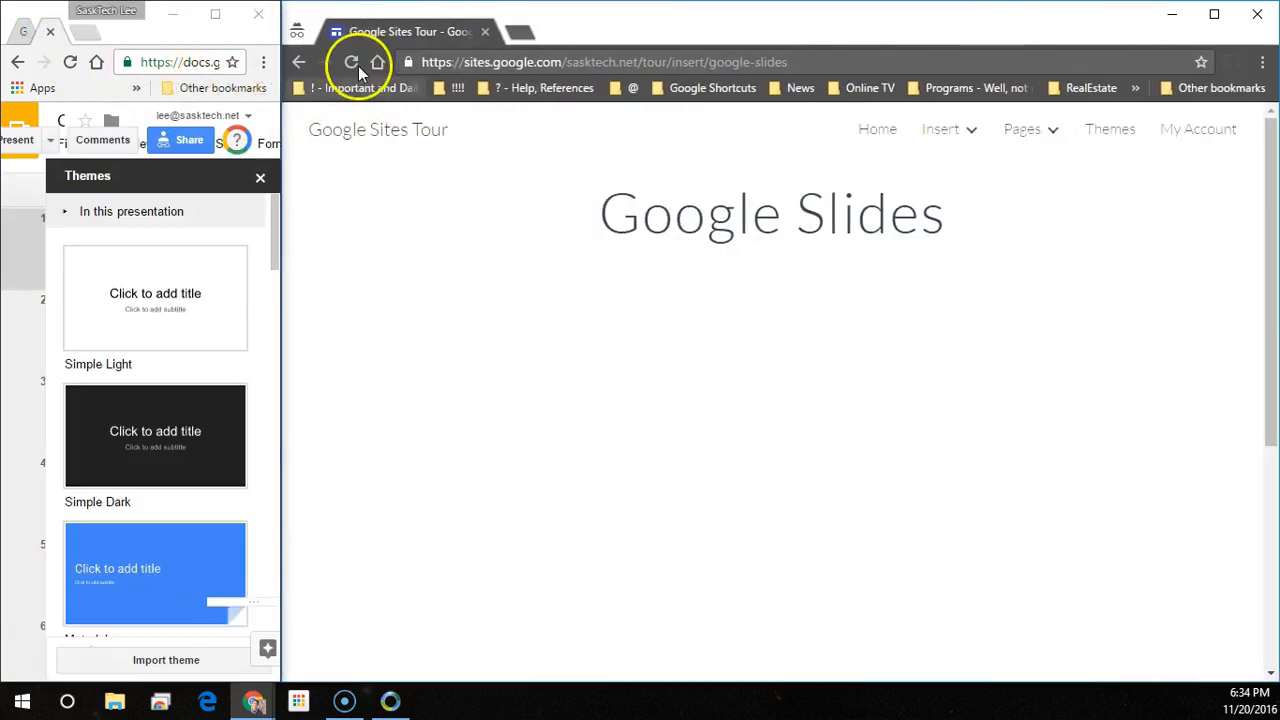
click(351, 62)
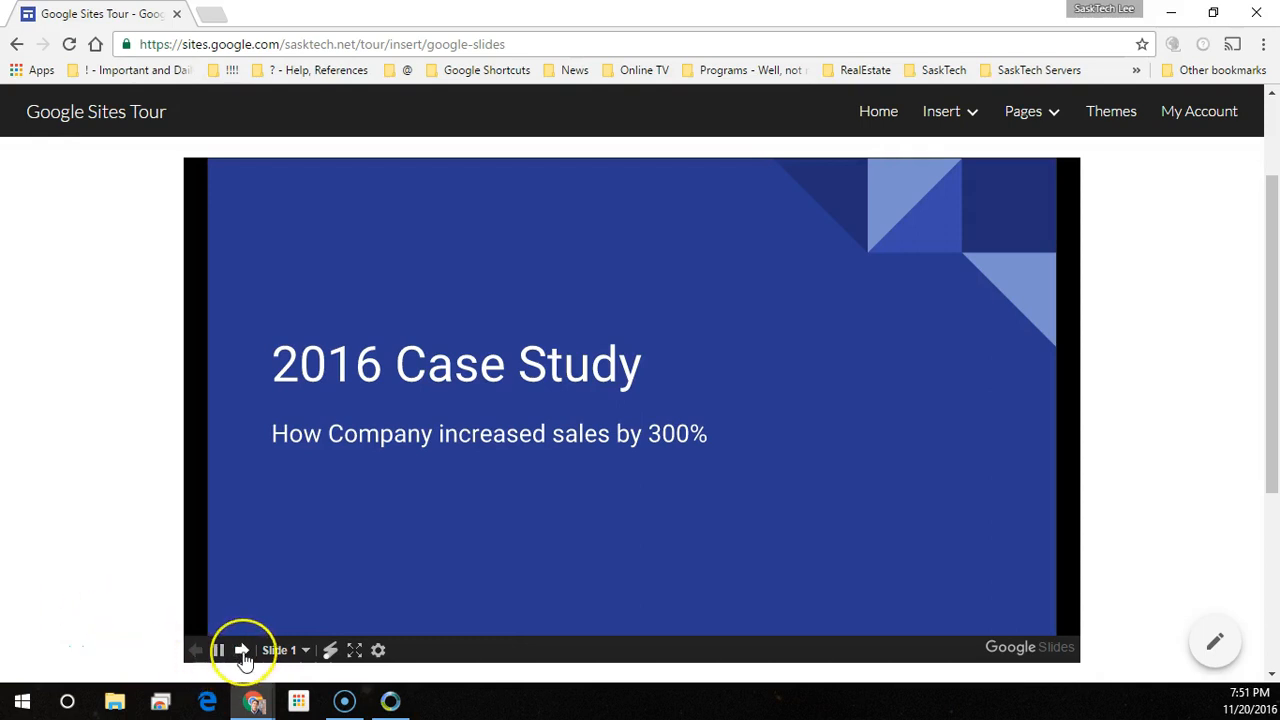
- Advance the embedded Case study deck to the Solution slide and preview it full screen
click(241, 650)
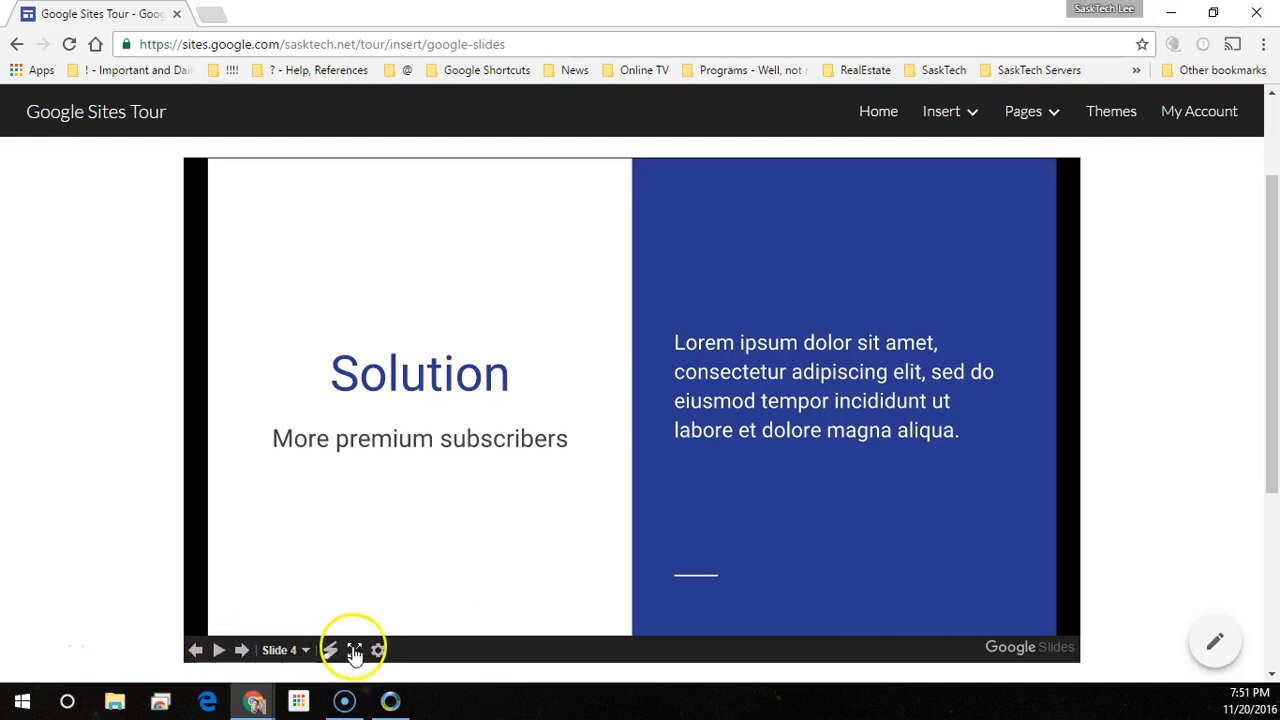
click(355, 650)
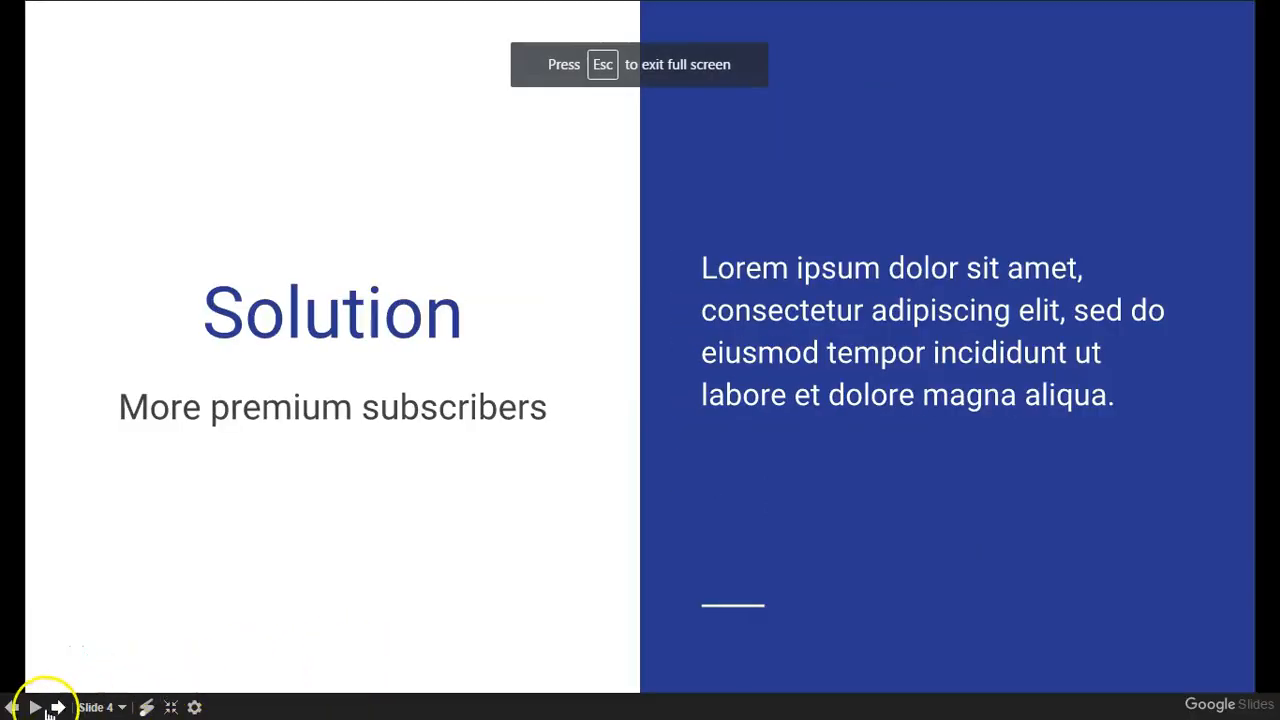
mouse_move(443, 643)
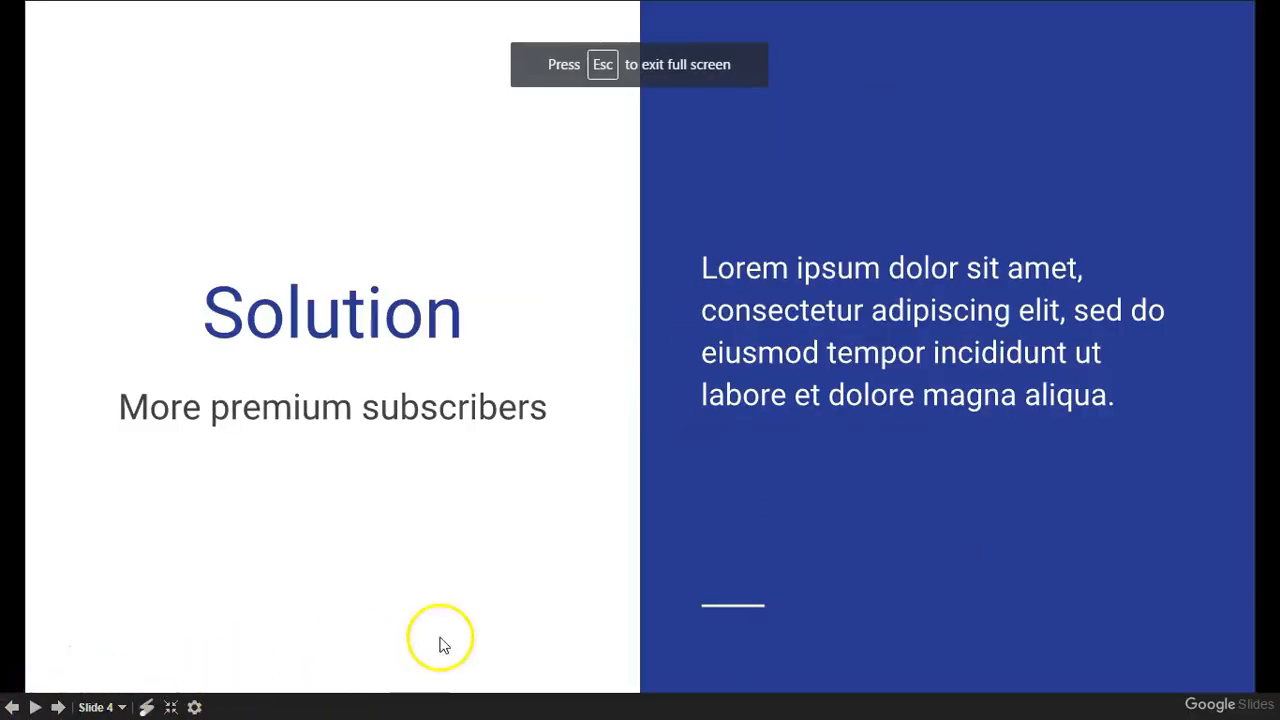
key(right)
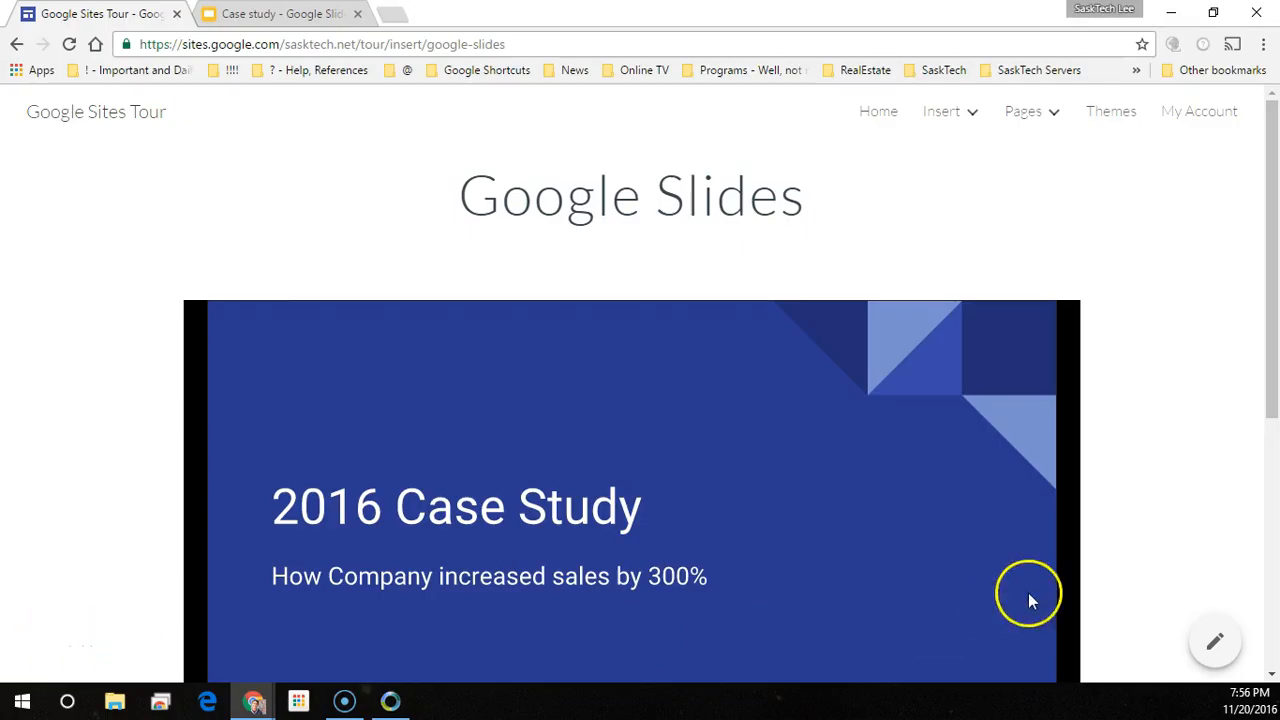
scroll(down, 3)
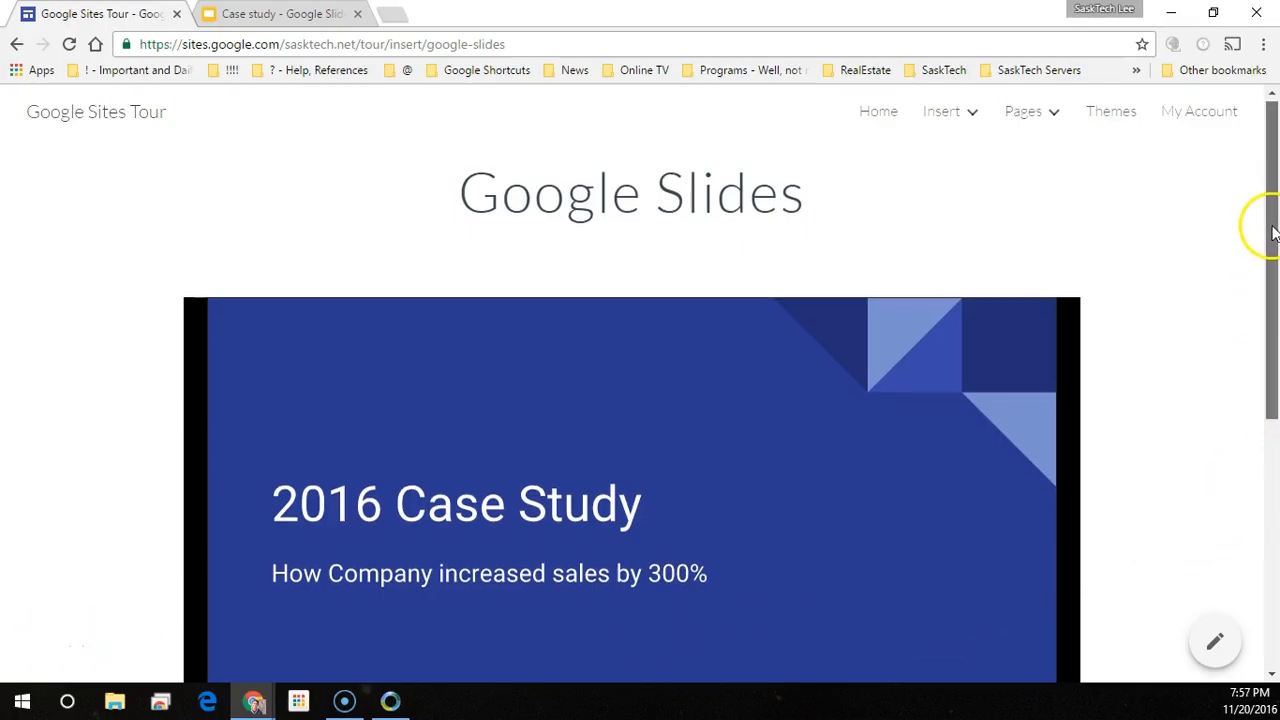
scroll(down, 3)
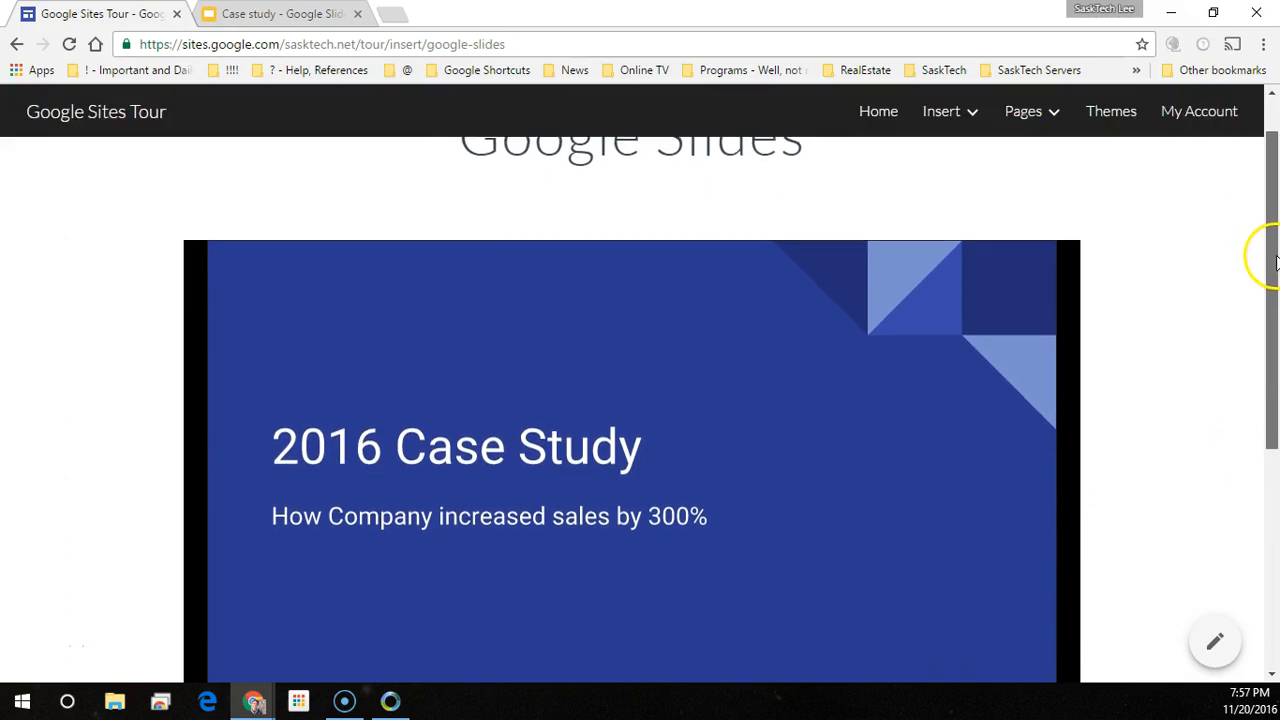
scroll(down, 3)
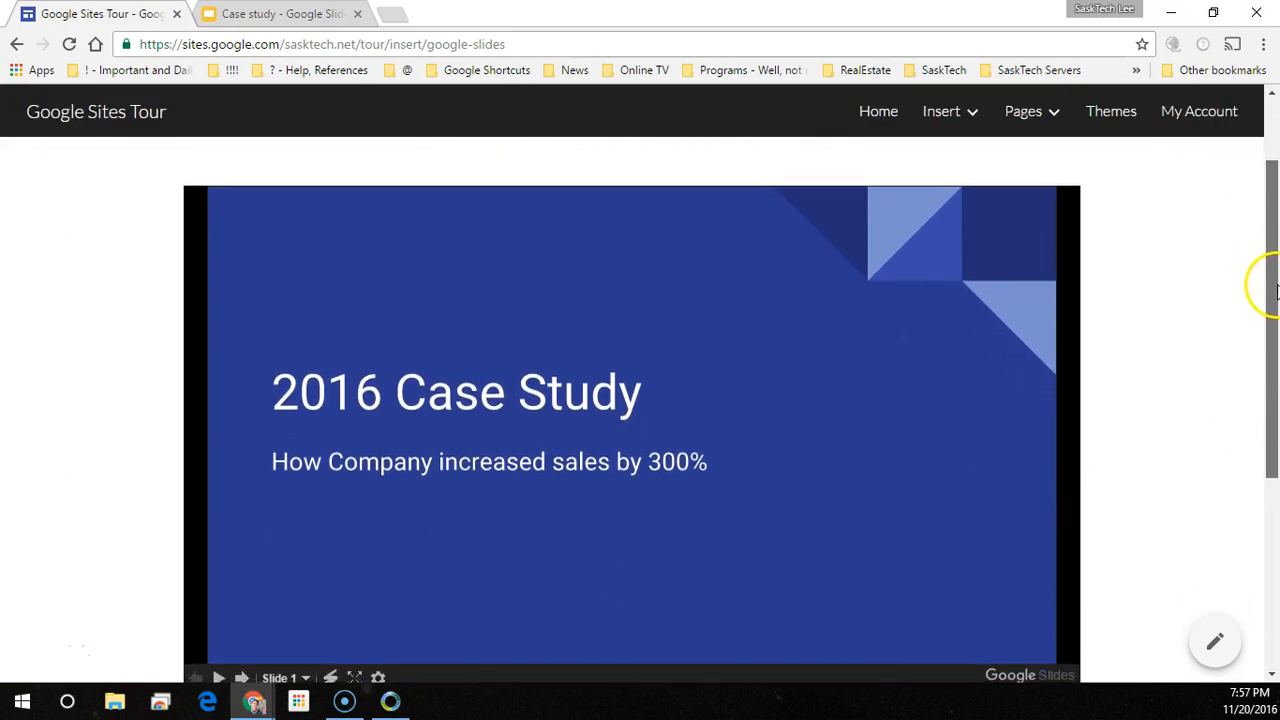